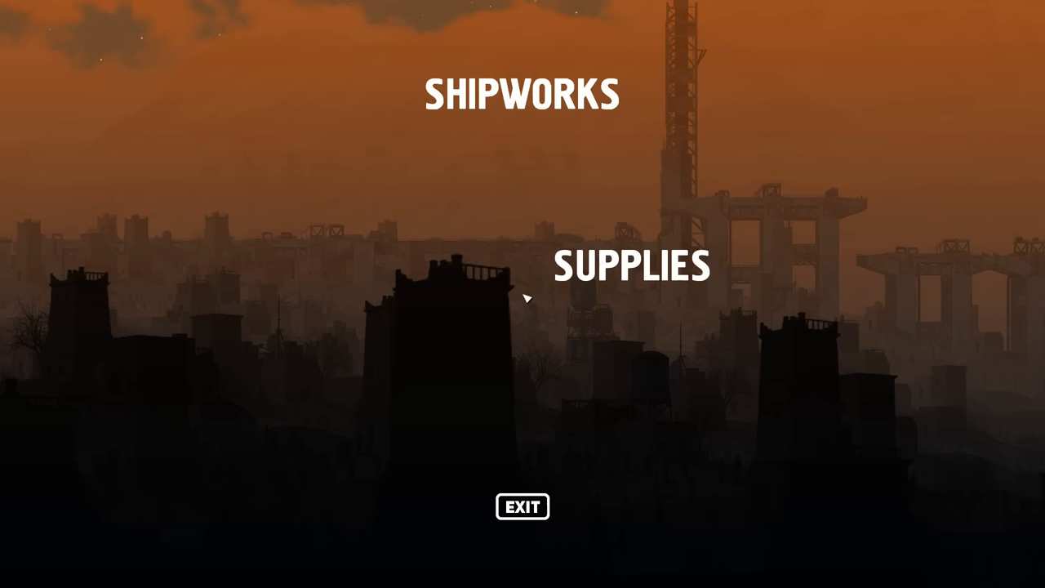
- Enter the shipworks to view the RS Warrior strategic heavy cruiser's design and stats
click(523, 91)
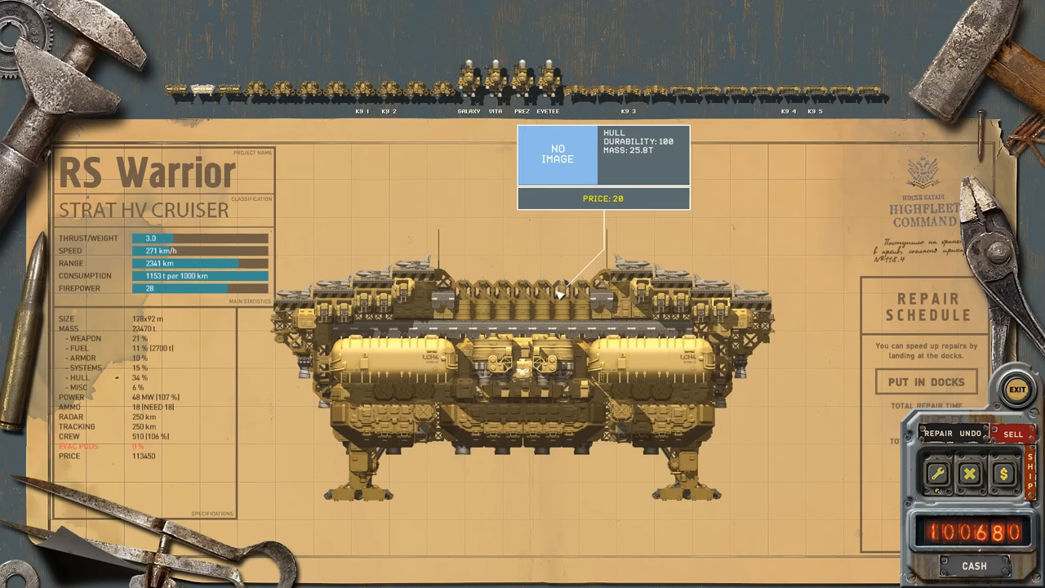
mouse_move(562, 215)
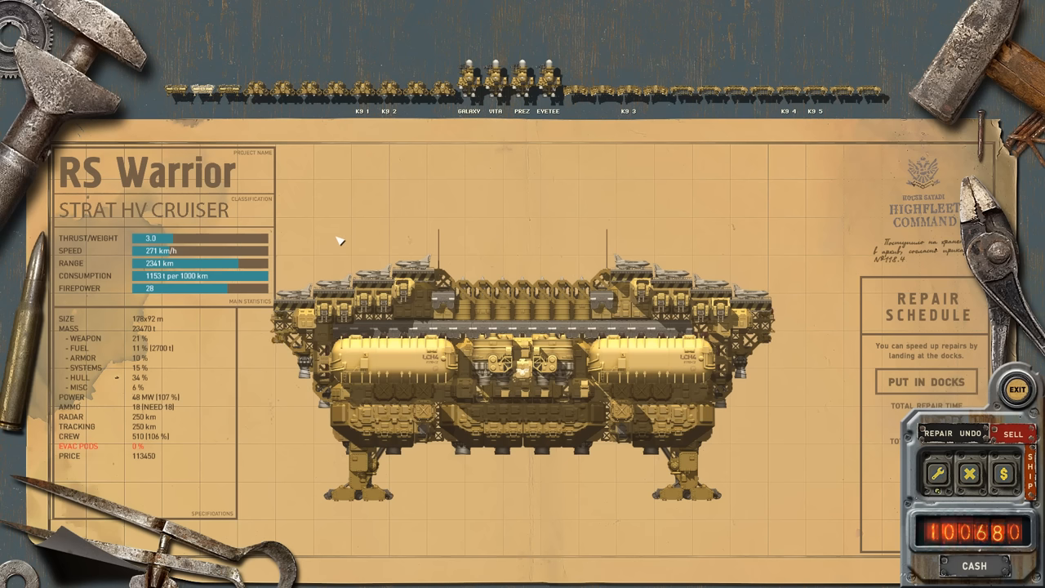
mouse_move(353, 225)
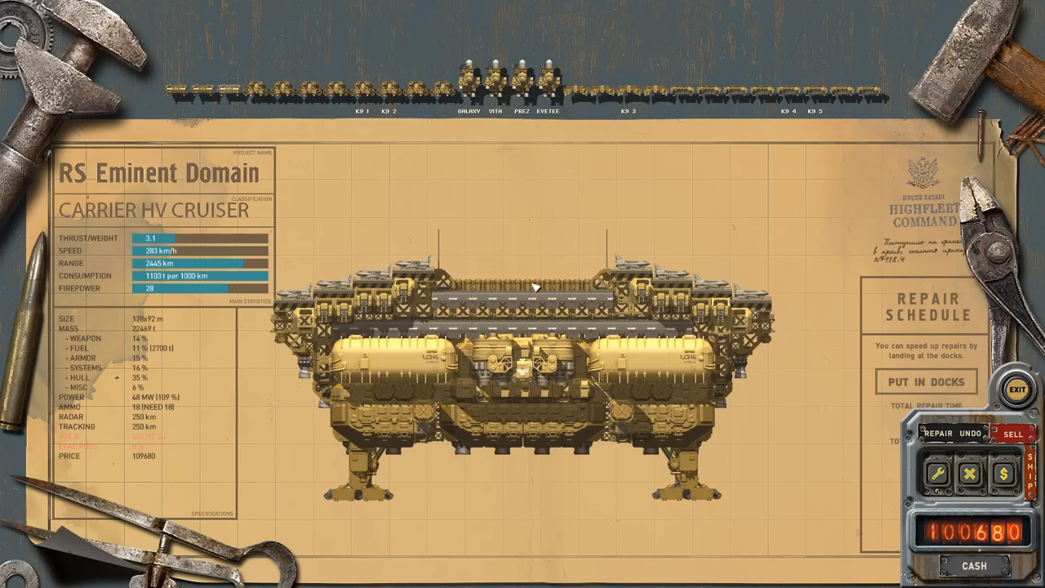
mouse_move(395, 295)
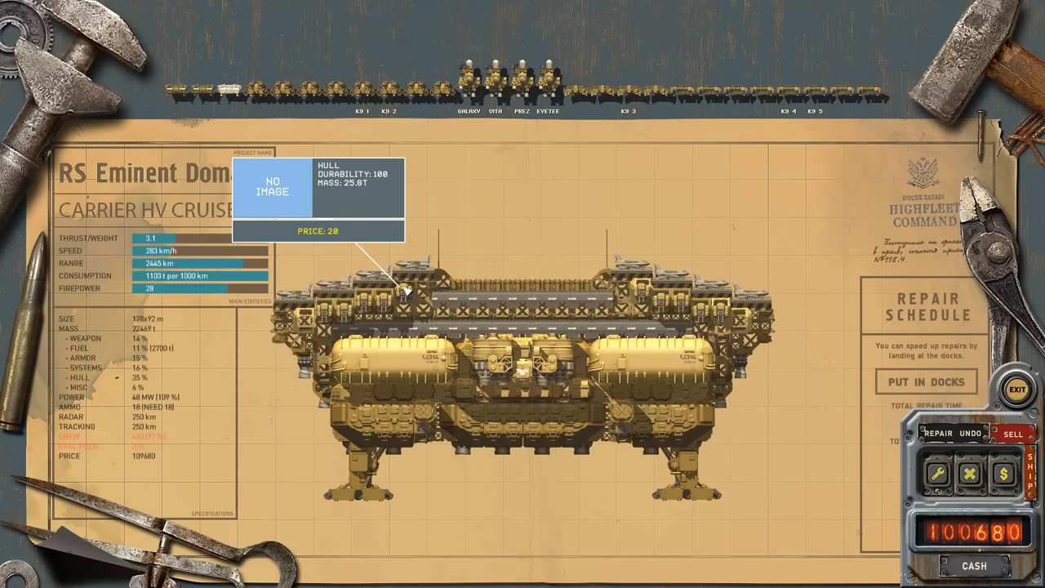
mouse_move(377, 258)
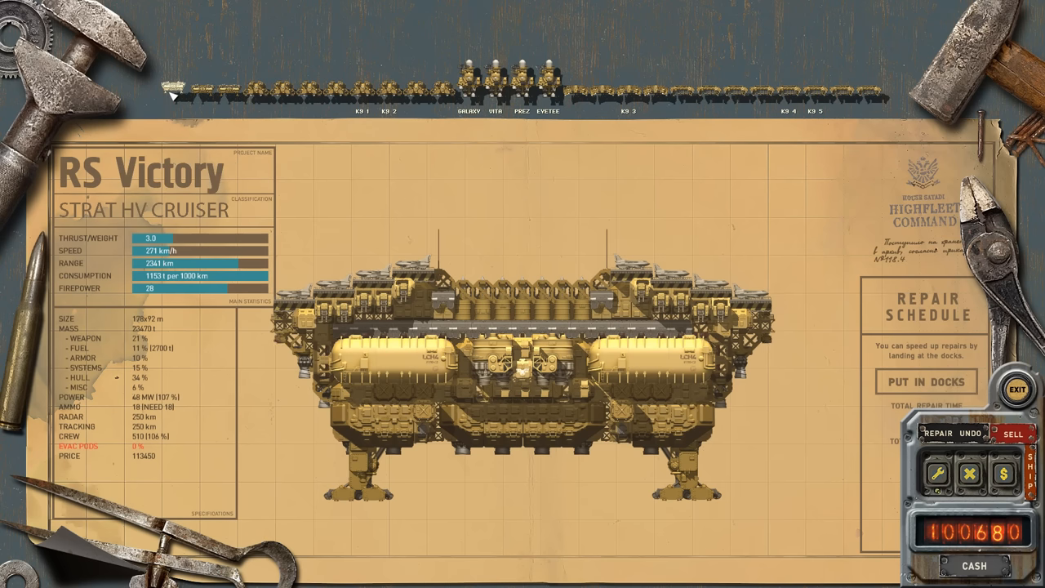
mouse_move(379, 307)
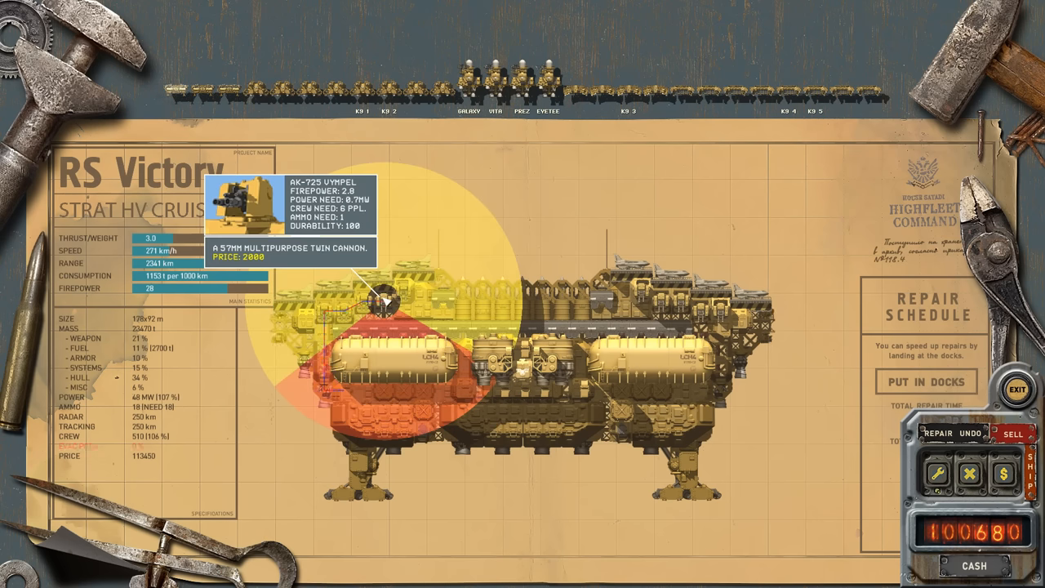
mouse_move(472, 211)
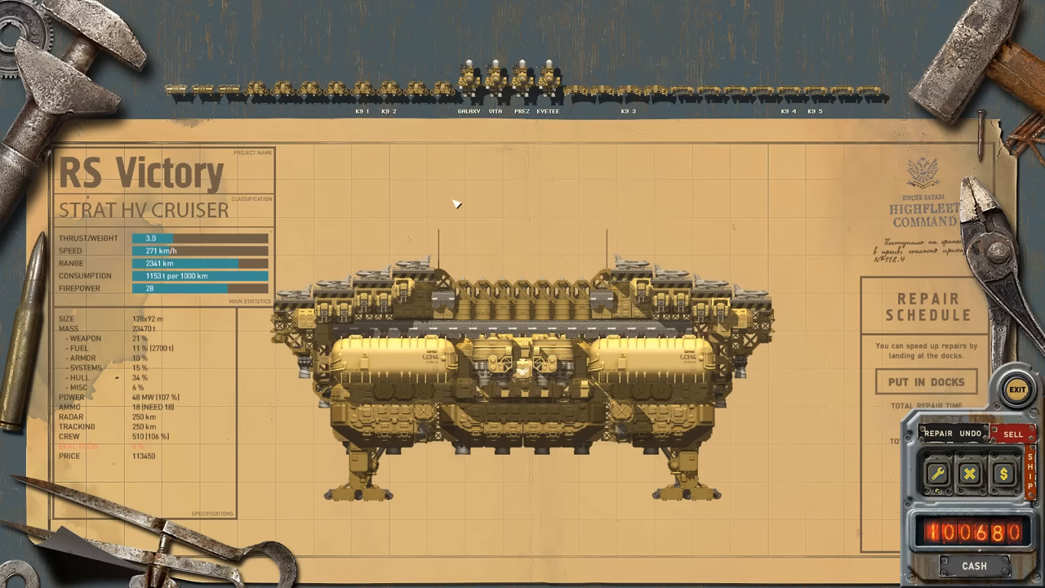
mouse_move(430, 237)
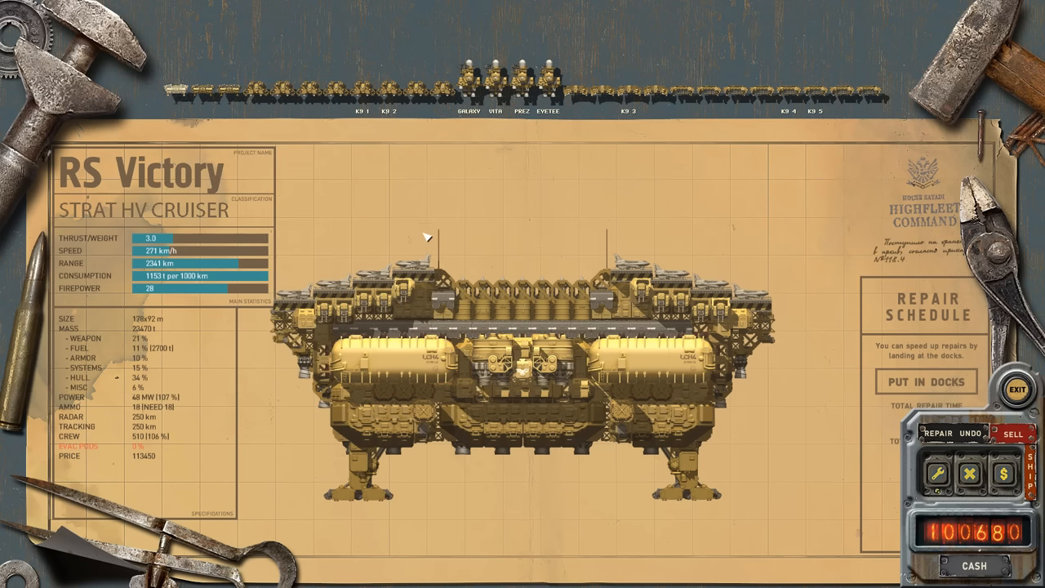
mouse_move(451, 219)
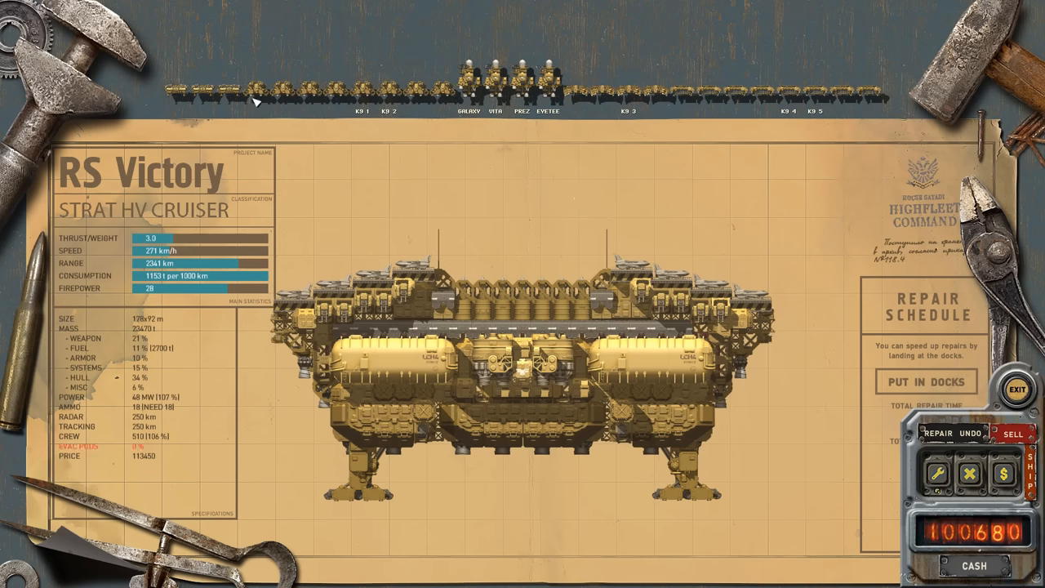
- Load the Hitman 1 interceptor light corvette from the fleet bar to inspect its modules
click(258, 90)
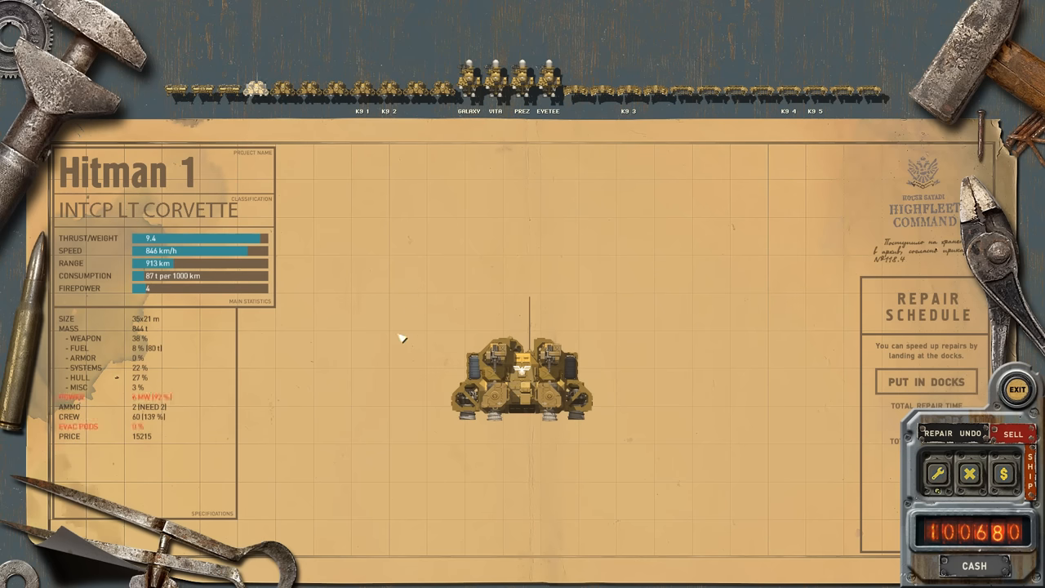
mouse_move(285, 176)
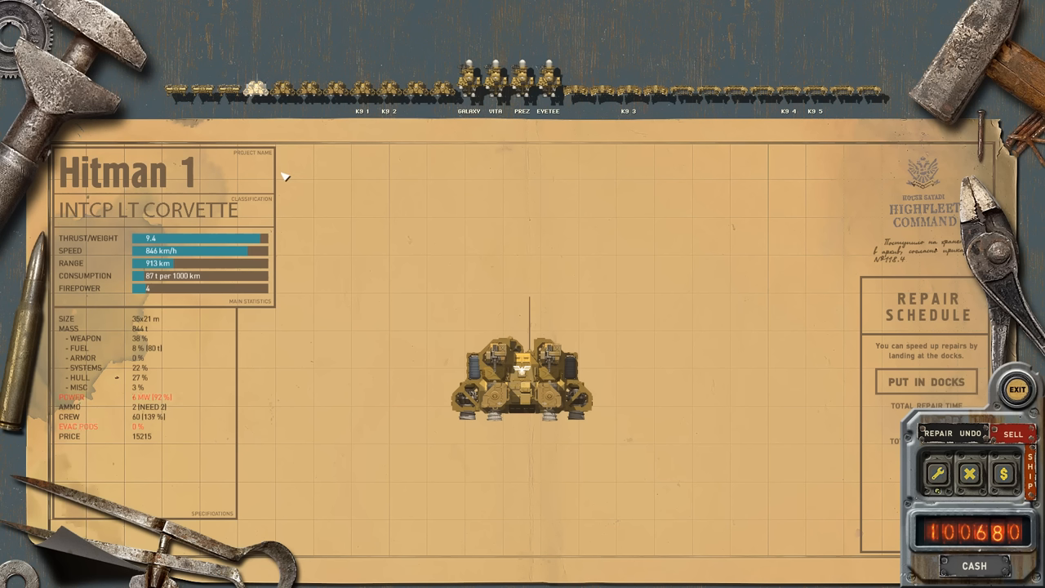
mouse_move(323, 173)
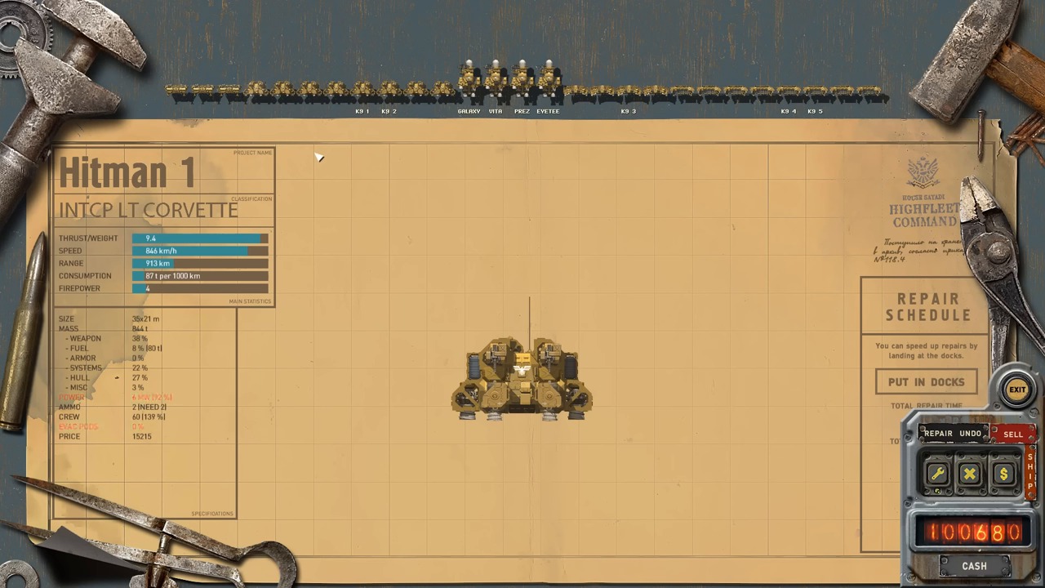
mouse_move(389, 228)
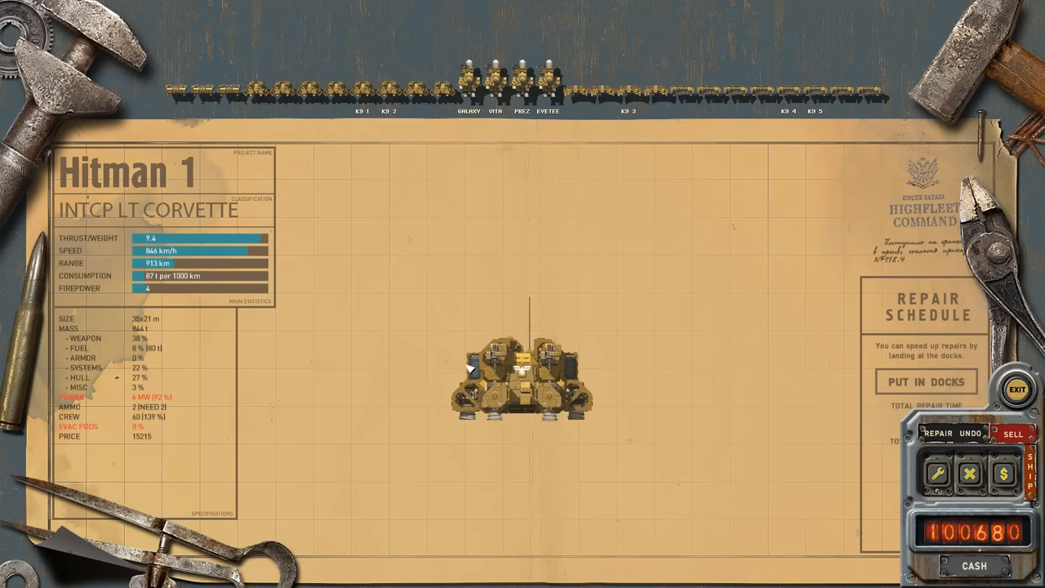
mouse_move(518, 366)
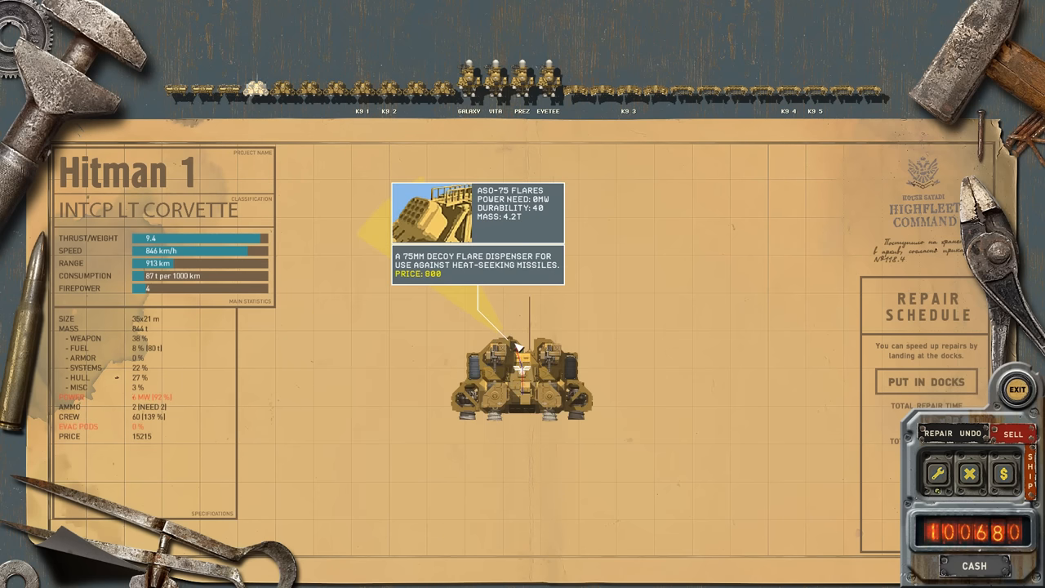
mouse_move(307, 145)
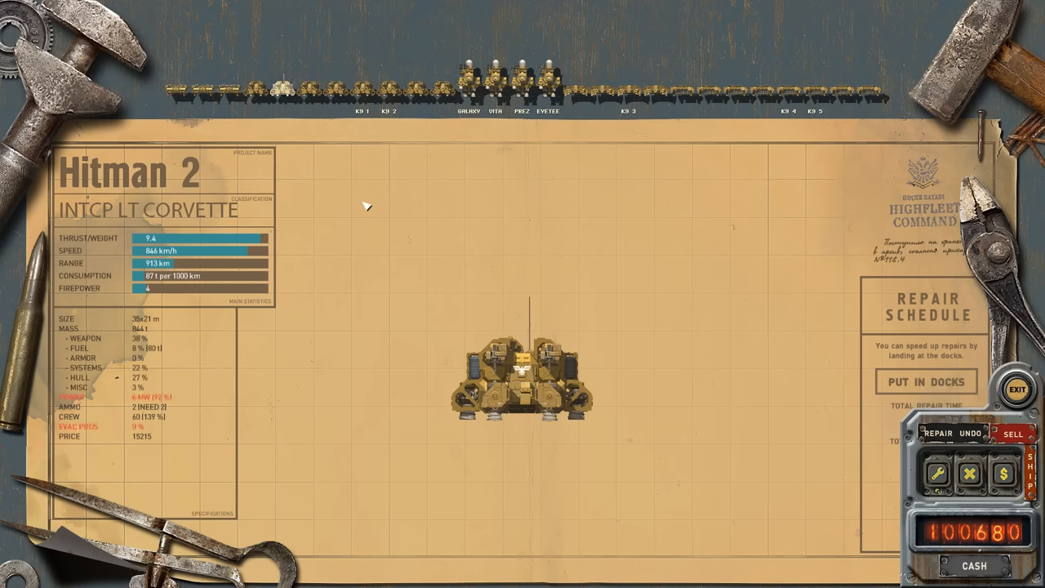
mouse_move(395, 232)
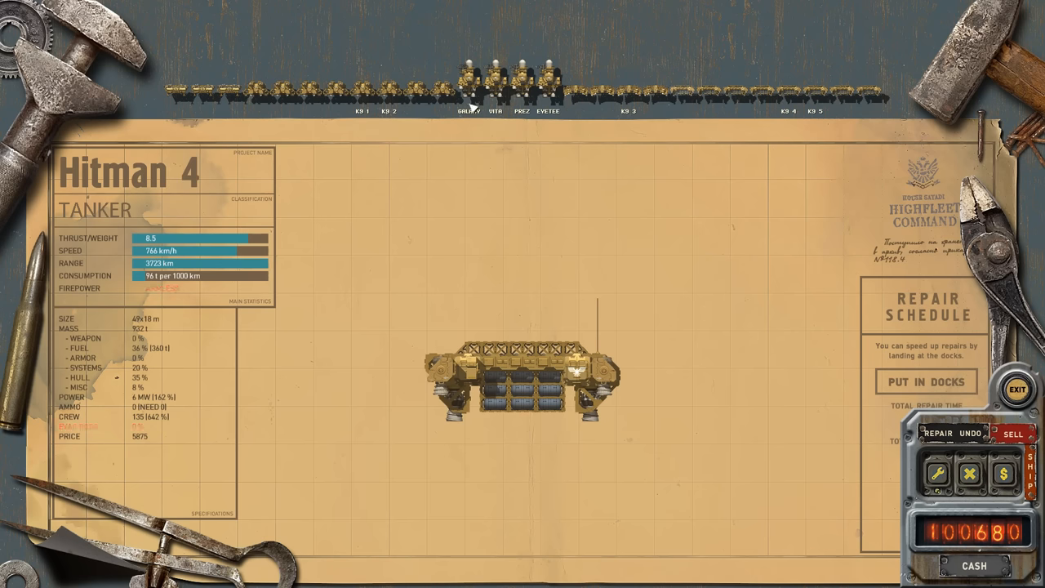
- Load the Galaxy AWACS from the fleet strip to see its radar, ELINT and jammer stats
click(469, 82)
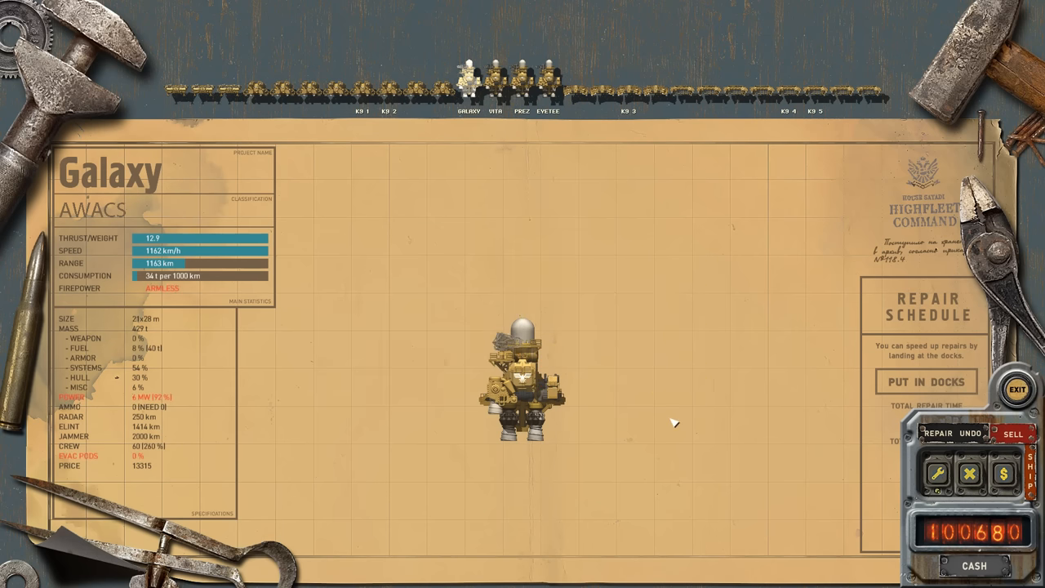
mouse_move(702, 374)
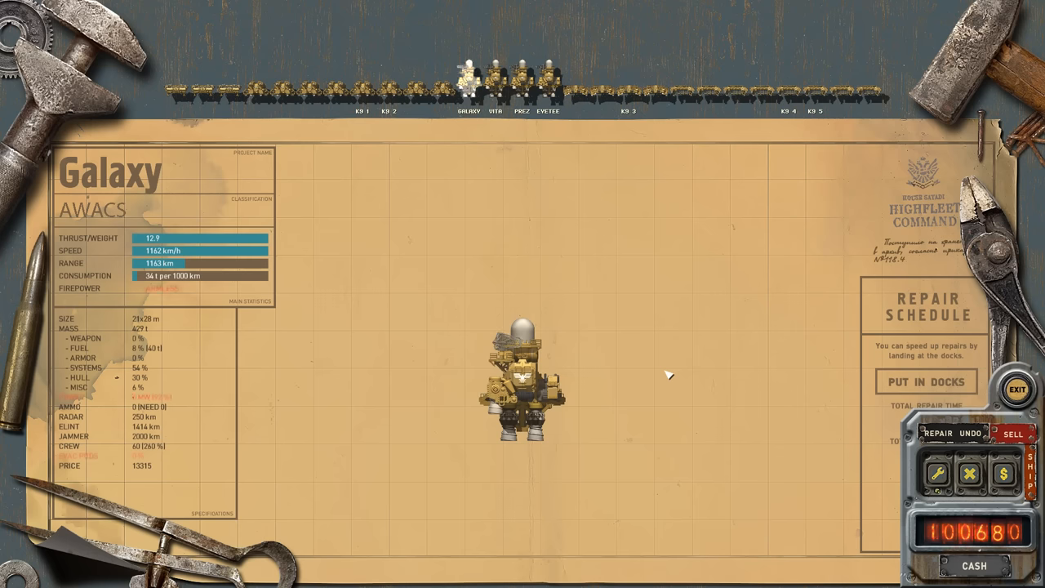
- Visit the special ammunition store and take special shells from its shelves
click(1019, 389)
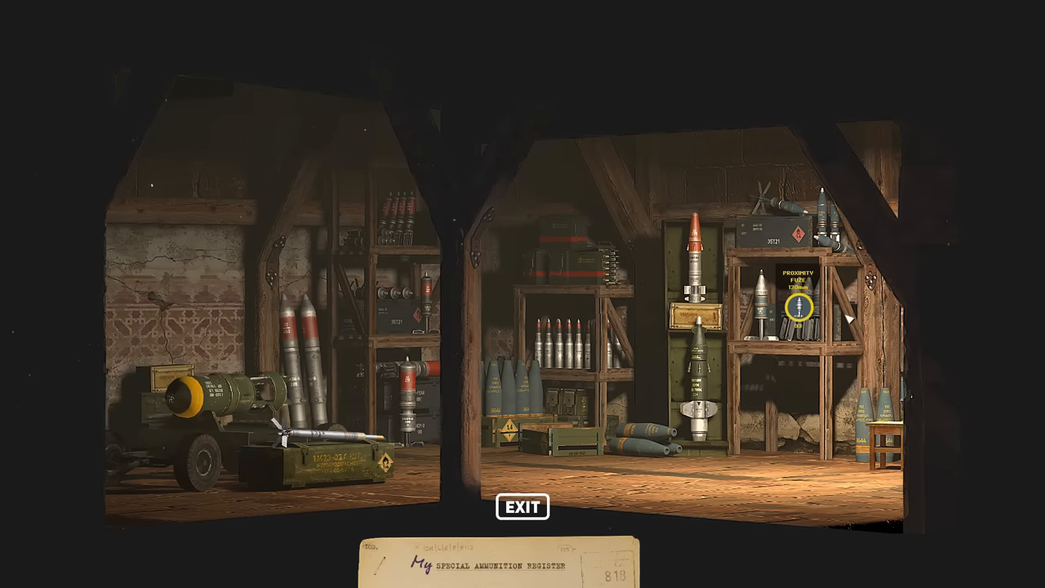
click(799, 307)
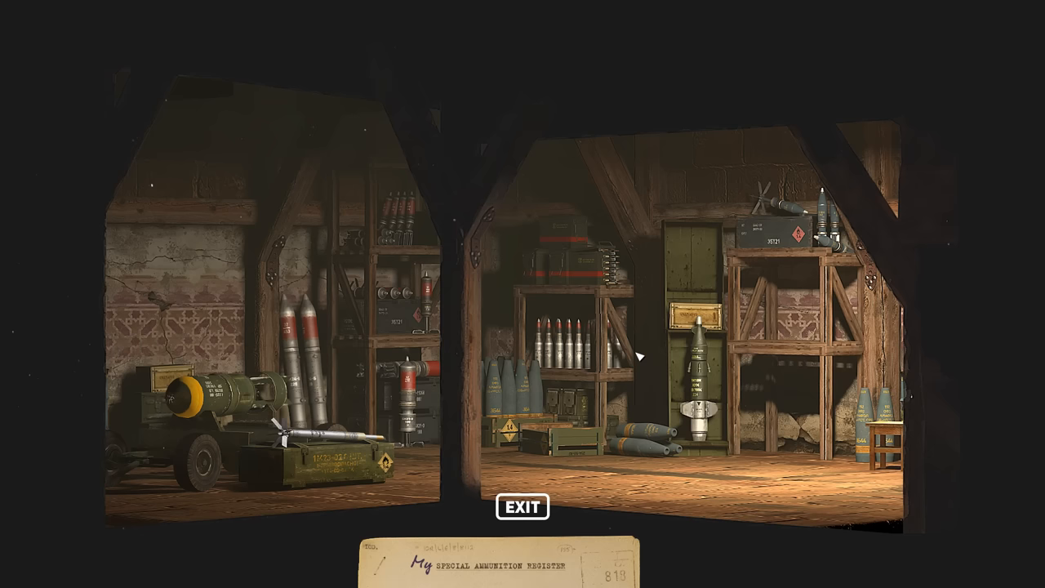
click(696, 359)
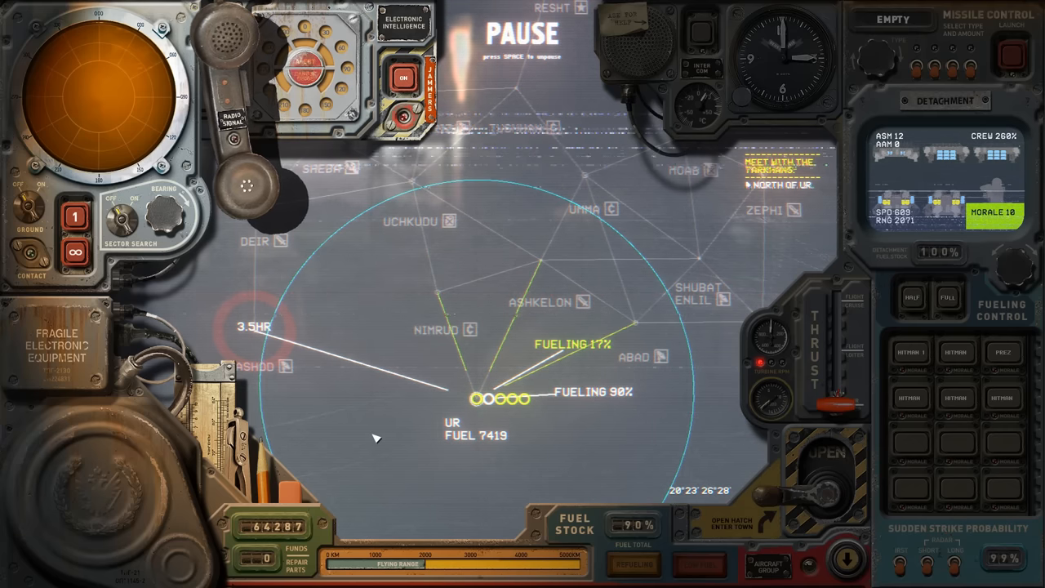
- Unpause the campaign so the refuelled fleet departs Ur and runs into the enemy garrison
key(space)
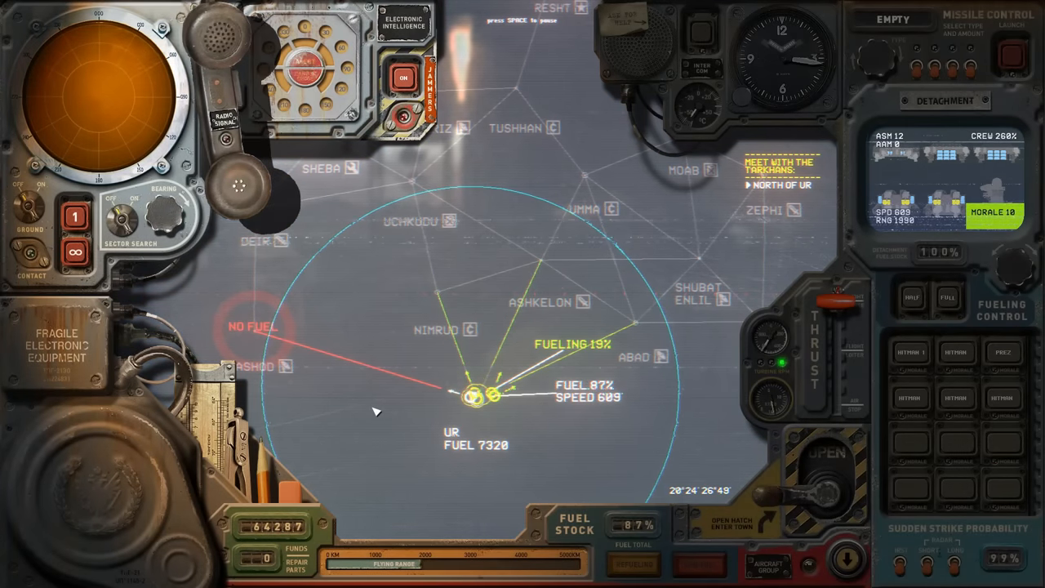
key(space)
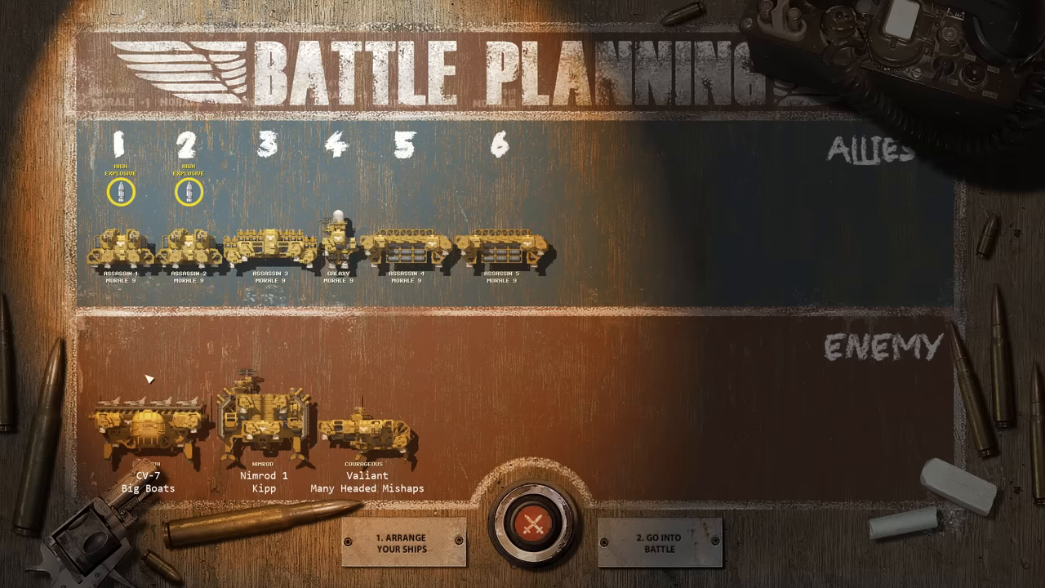
mouse_move(542, 523)
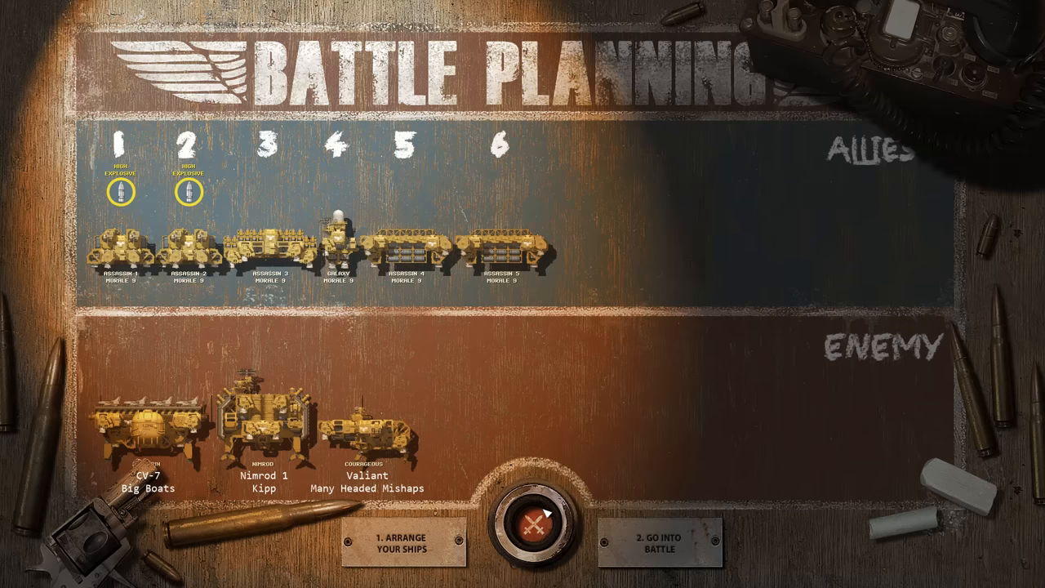
- Go into battle against the three garrison ships and fight through to victory
click(661, 542)
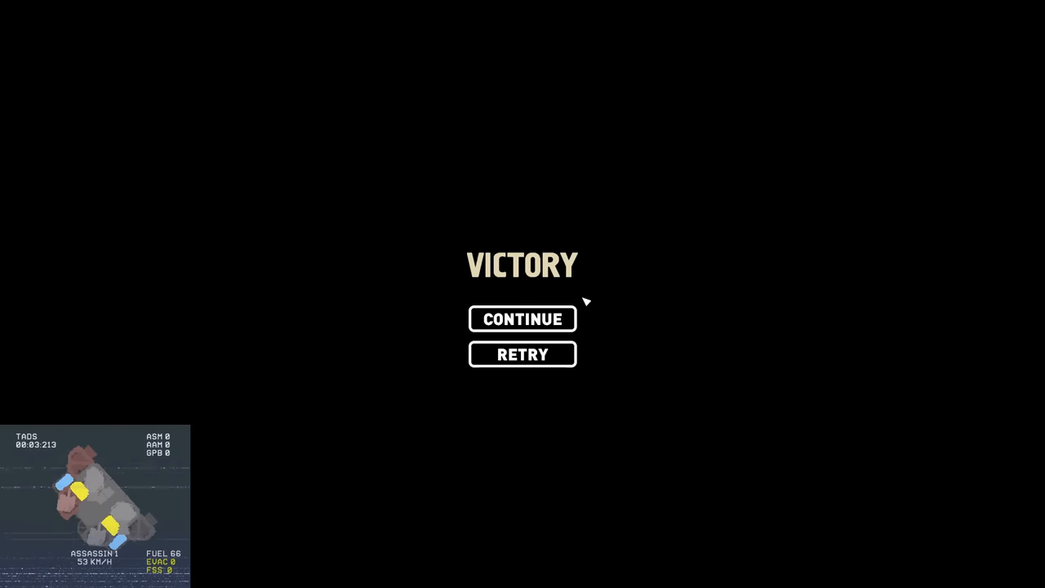
- Continue past the victory screen and advance the advisors' Nimrud crash-site salvage briefing
click(522, 318)
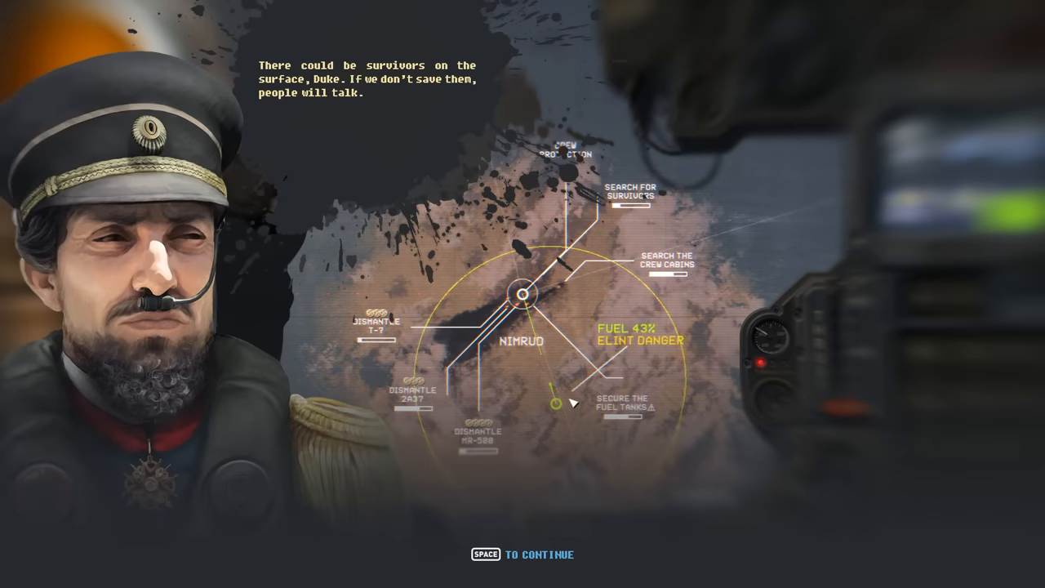
key(space)
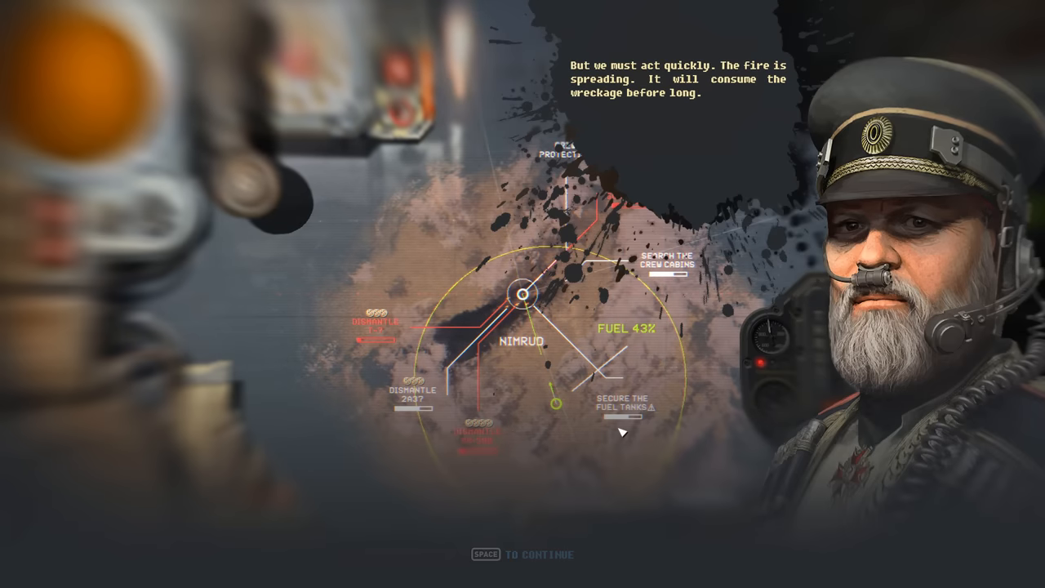
key(space)
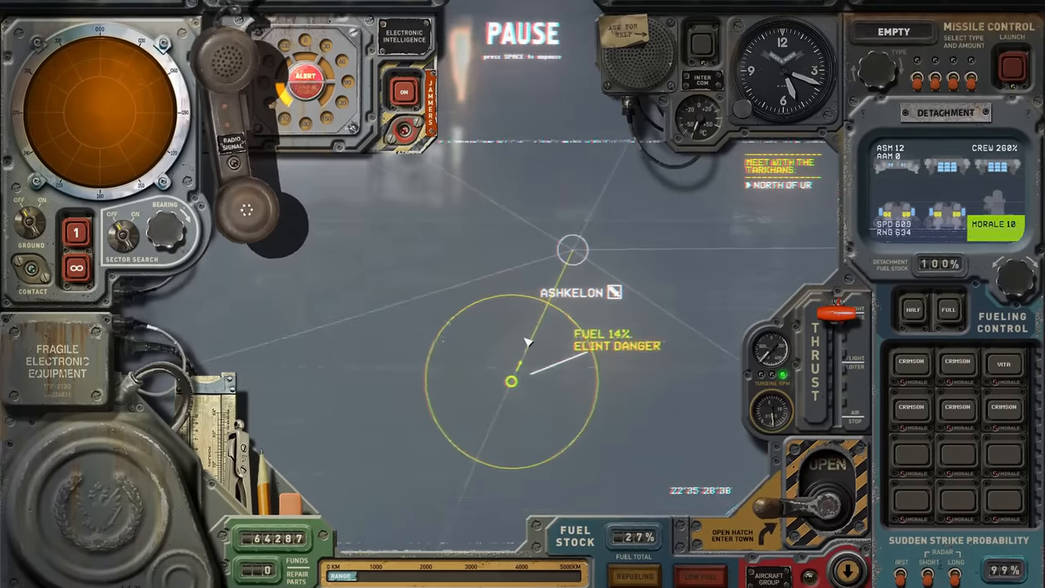
- Unpause the campaign so the fleet flies on toward Ashkelon and the Nimrud crash site
key(space)
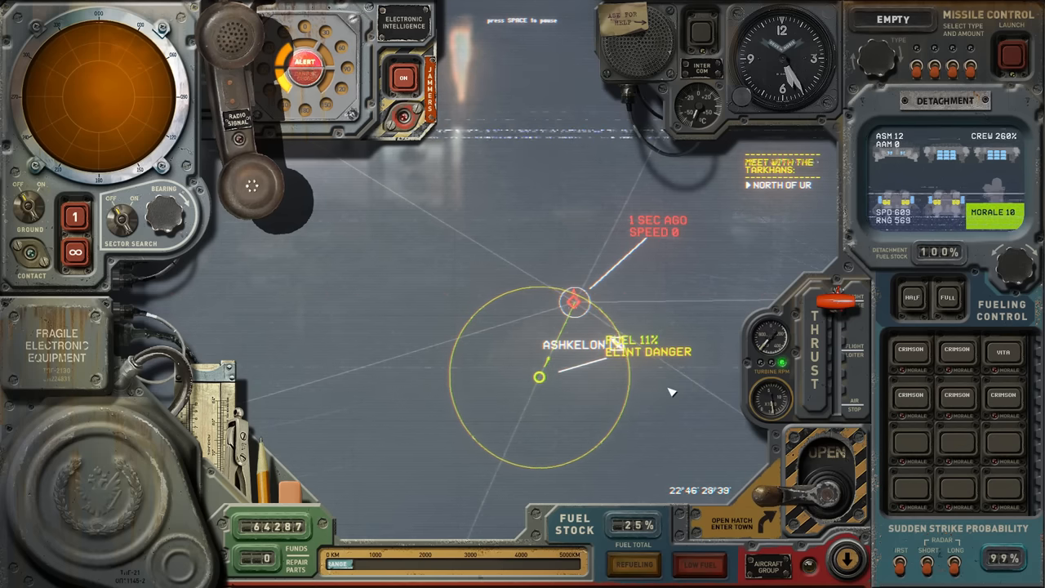
key(space)
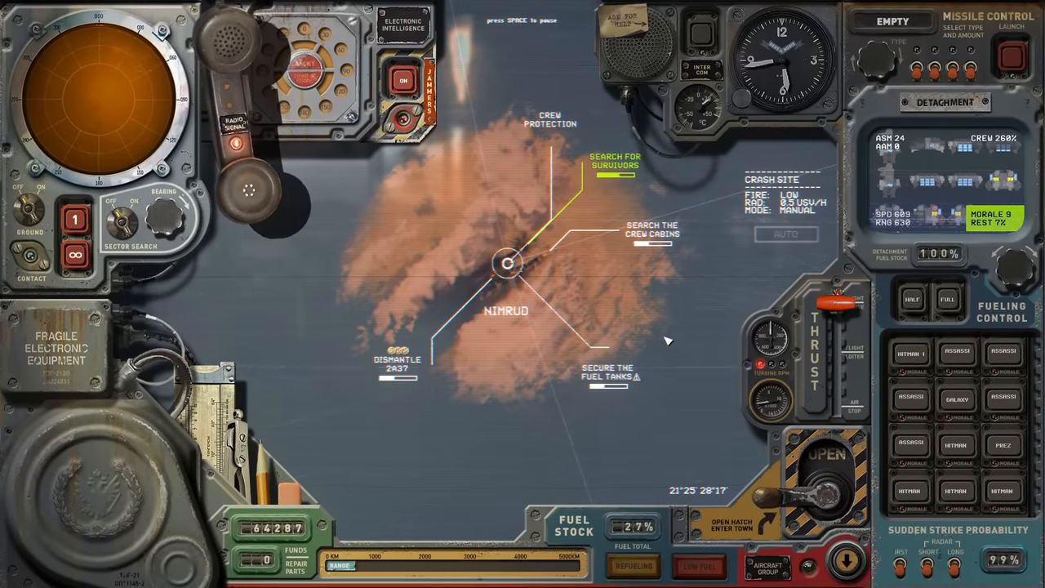
- Resume the campaign clock to bring the fleet onto the Nimrud crash site
key(space)
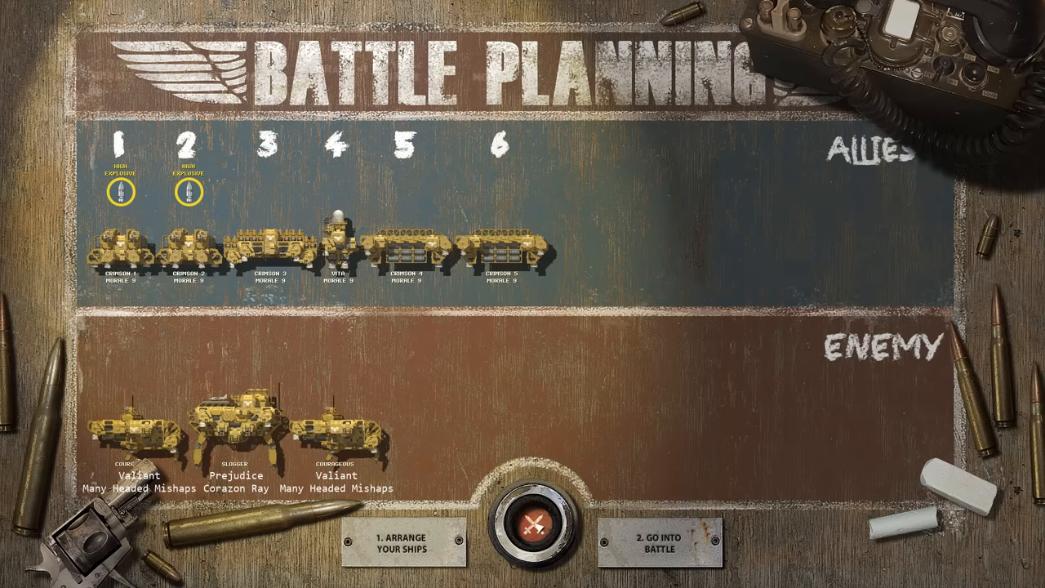
- Send the six allied ships into battle against the three-ship garrison including Prejudice
click(666, 546)
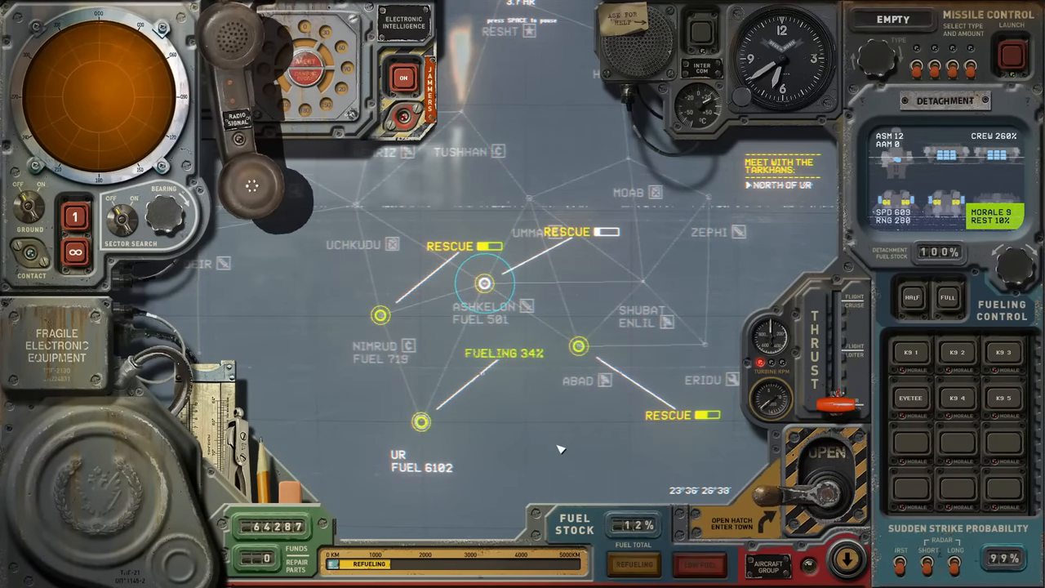
- Fly to Nimrud, fill the tanks from the fuel stock, and enter the town
key(space)
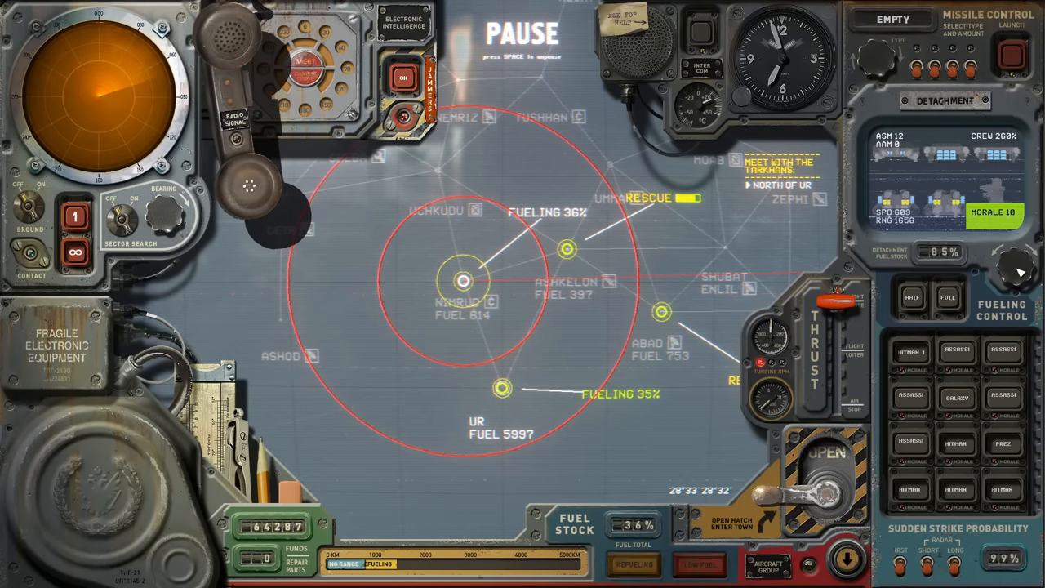
click(640, 560)
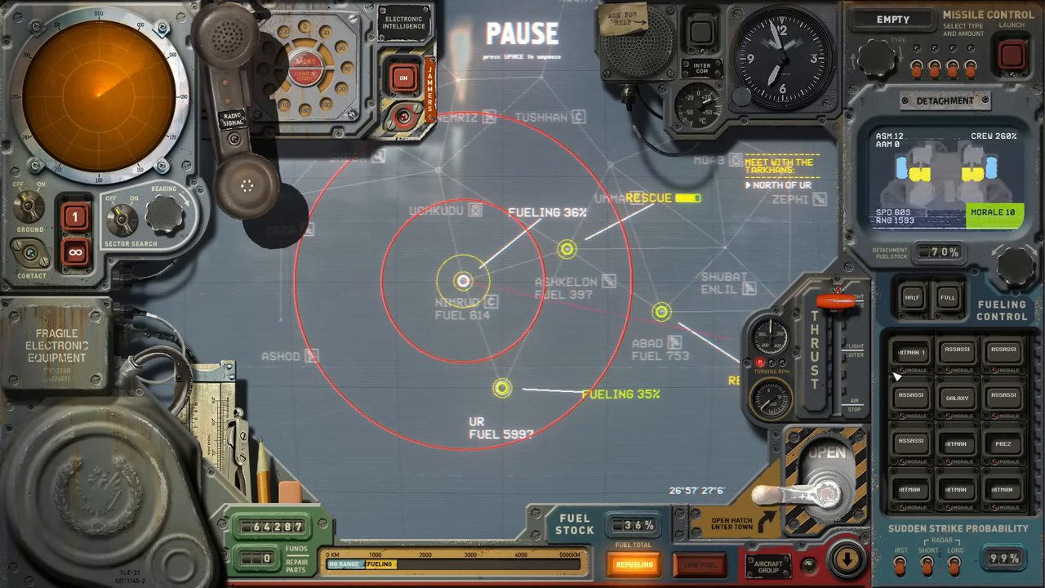
click(823, 490)
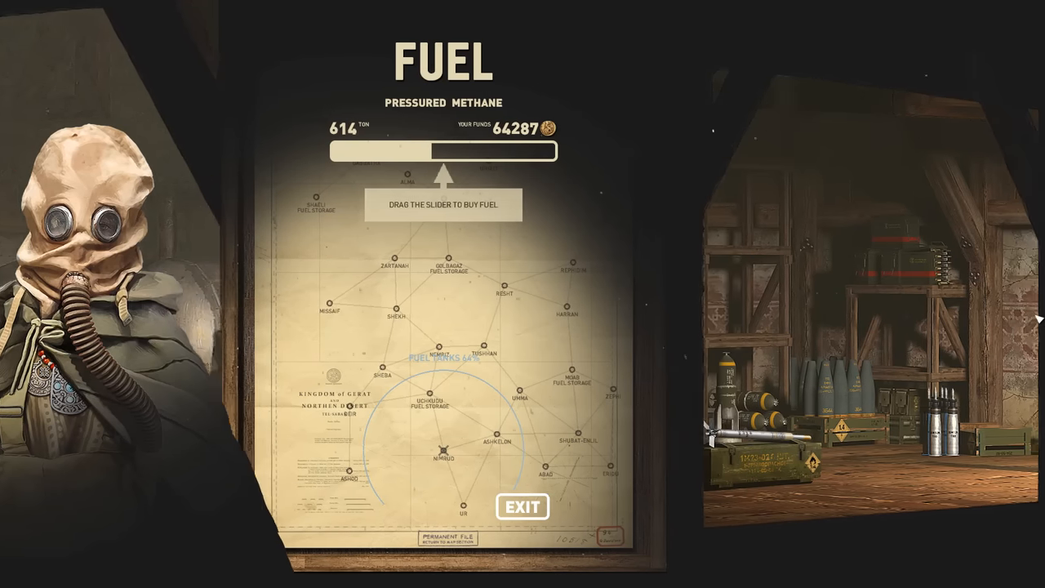
- Buy pressured methane, then review the Assassin and Hitman corvettes' repair needs in the shipyard
click(521, 506)
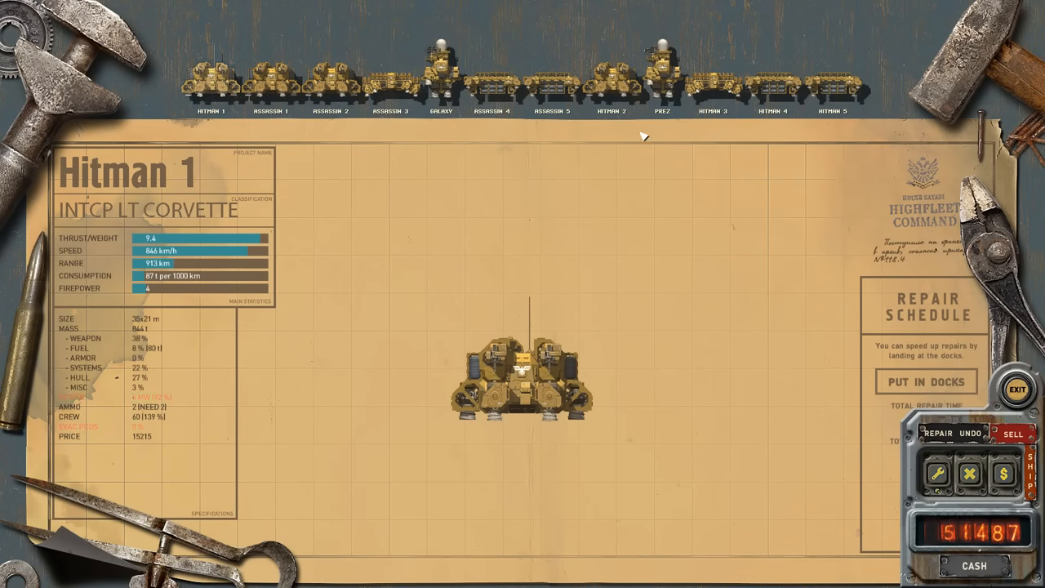
scroll(down, 3)
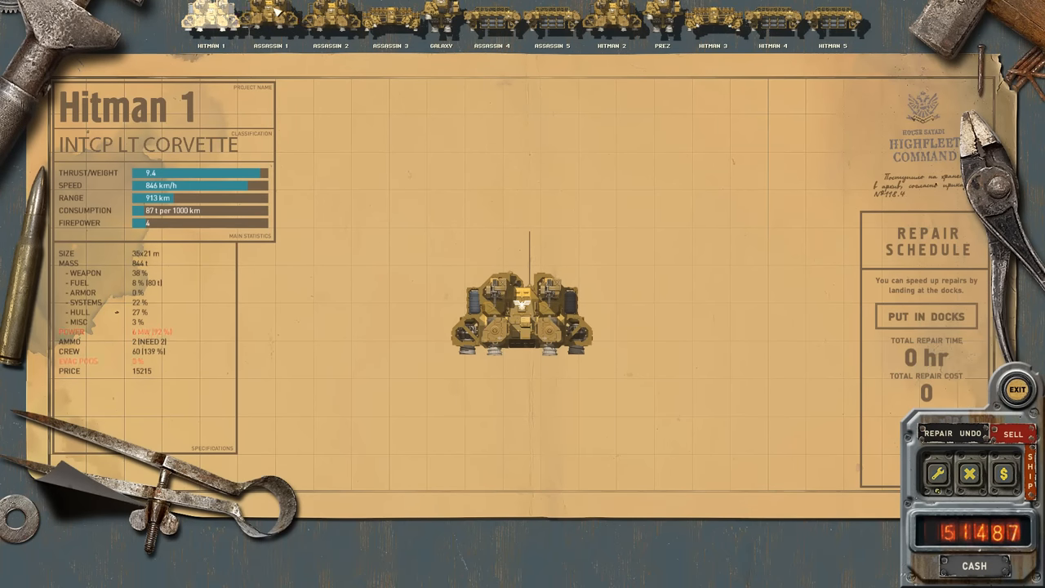
click(274, 17)
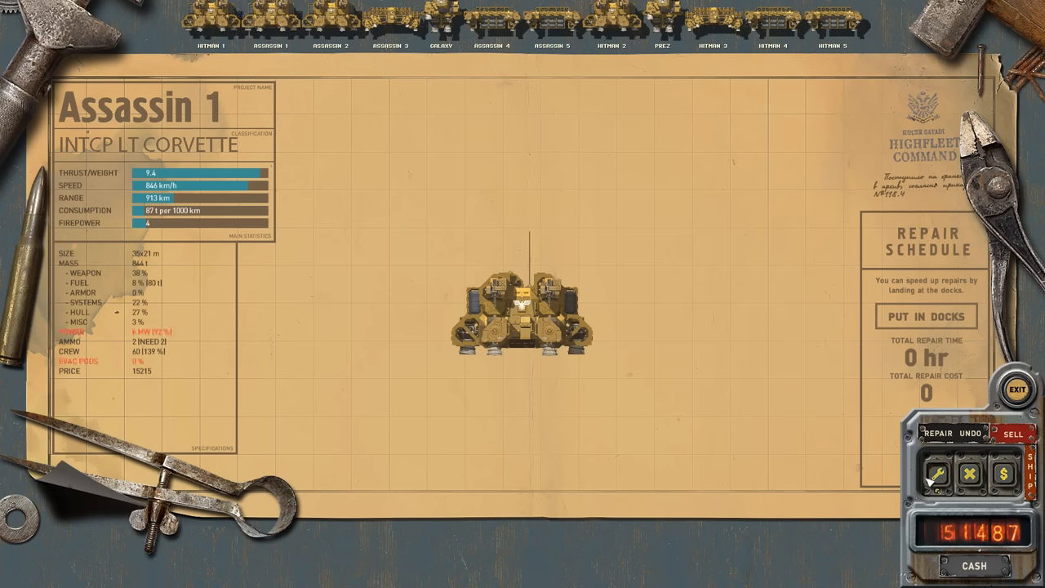
click(333, 19)
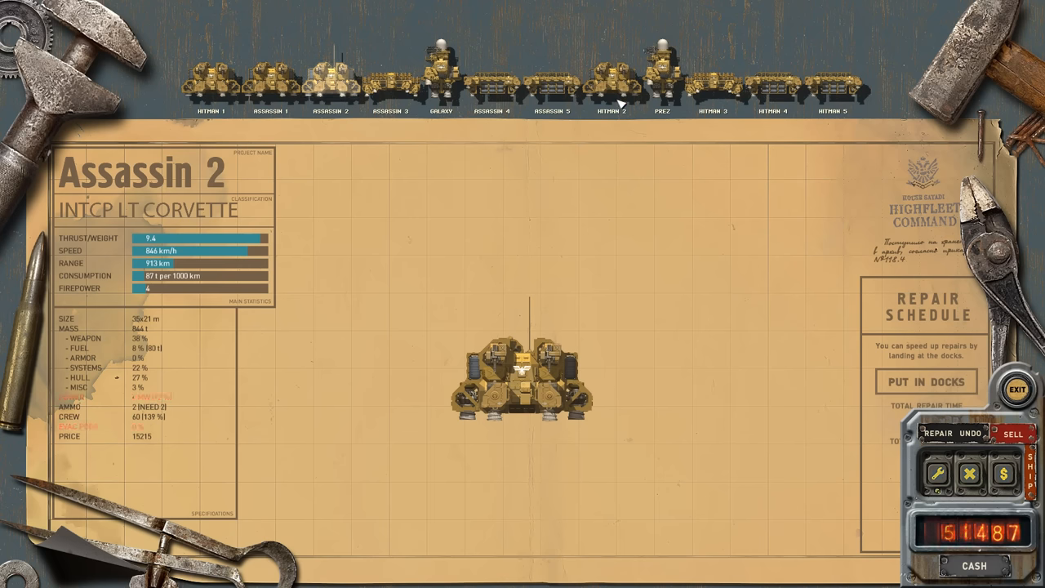
click(612, 79)
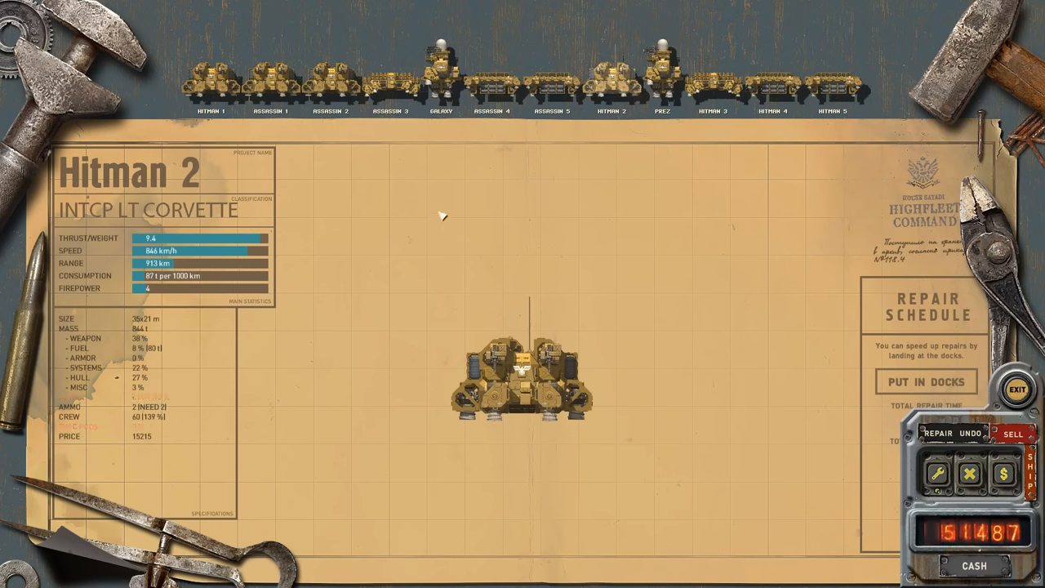
- Buy a T-7 jet fighter from the shipyard's parts into the hold
click(211, 78)
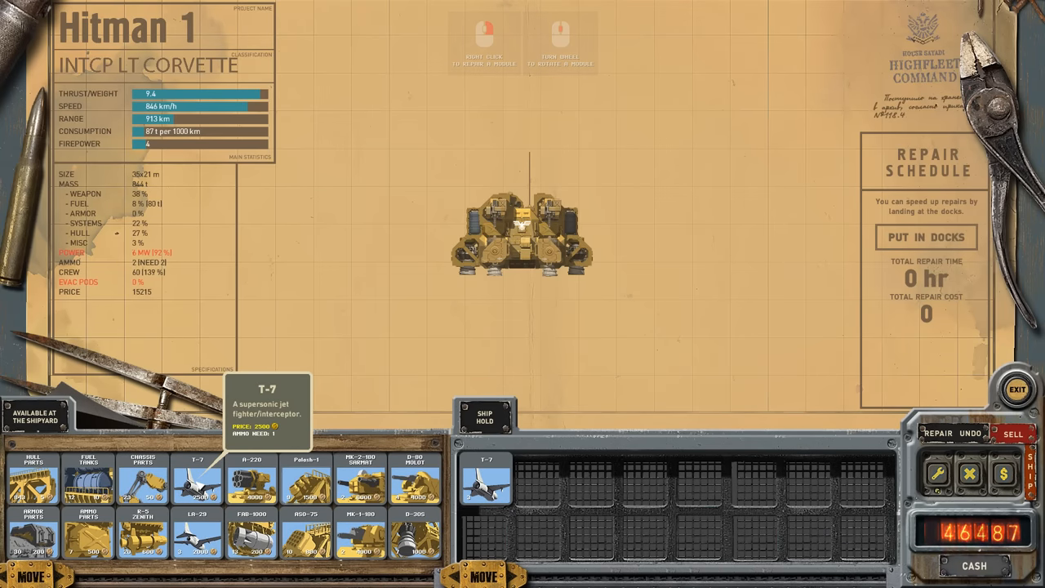
click(144, 542)
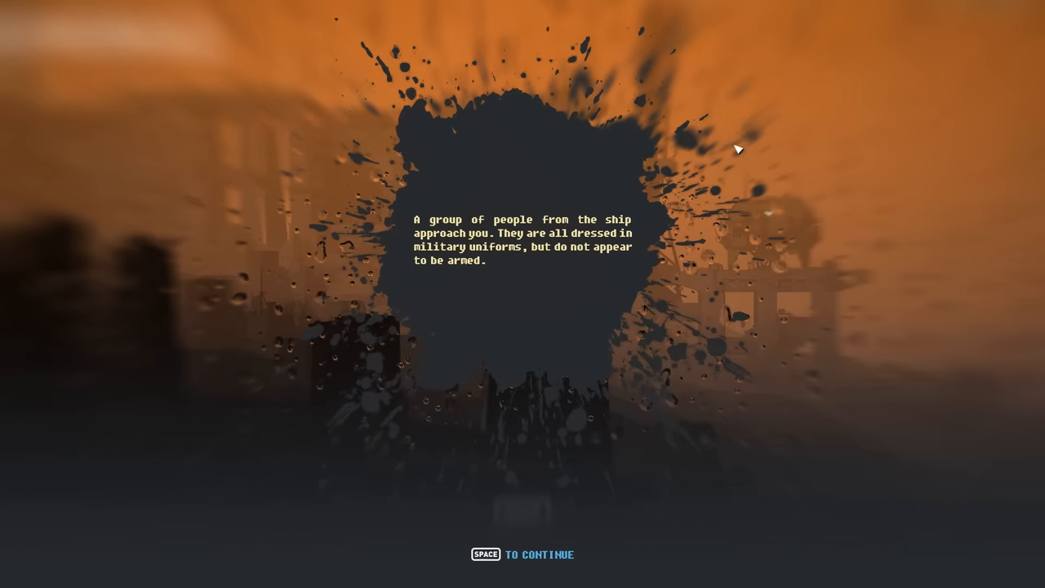
- Advance through the encounter with Omar Khan's unarmed crew until the shipyard returns
key(space)
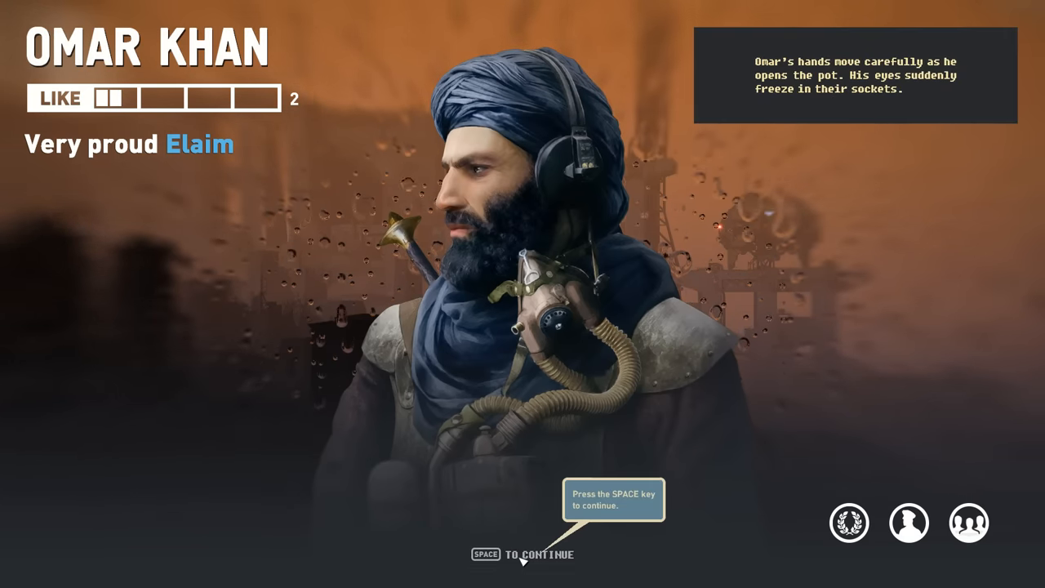
key(space)
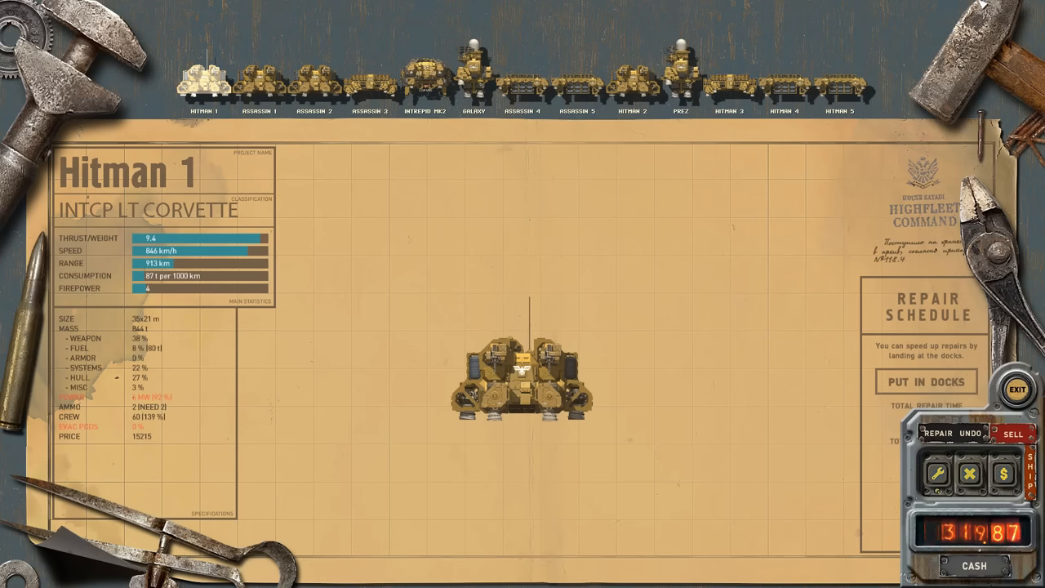
- Sell the Intrepid Mk2 corvette and confirm the offered sum
click(425, 78)
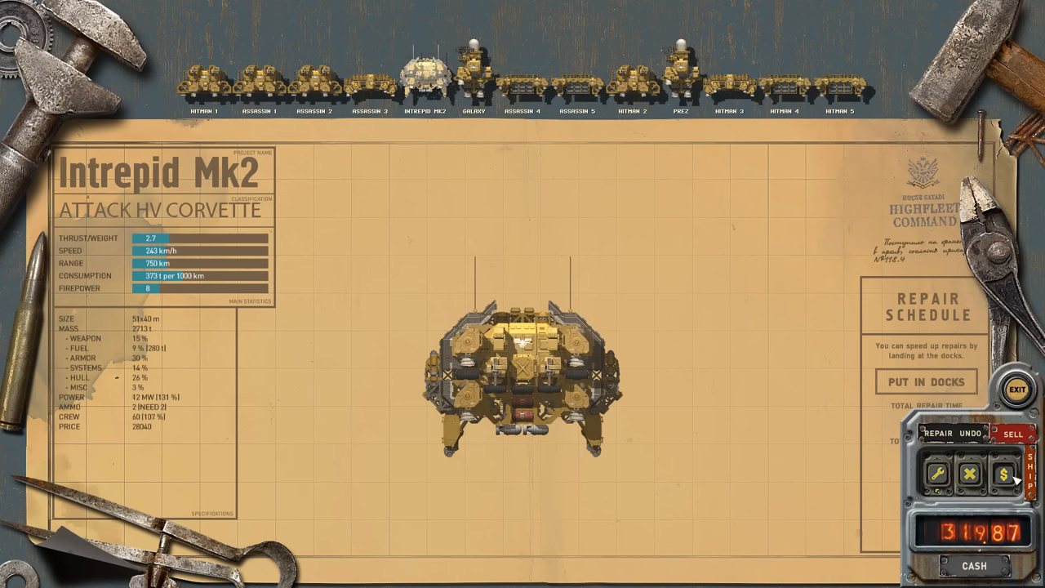
click(1012, 435)
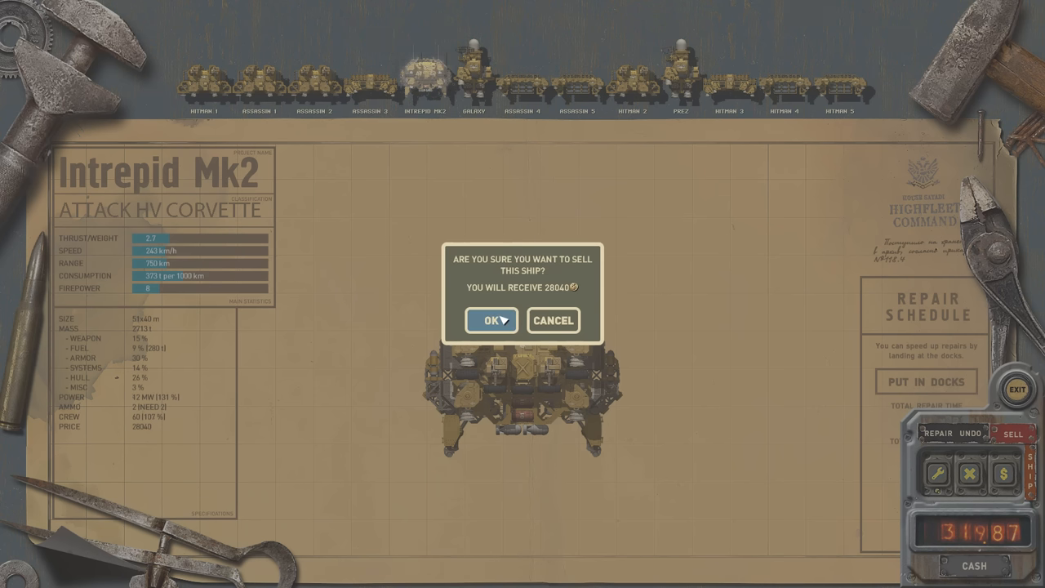
click(490, 320)
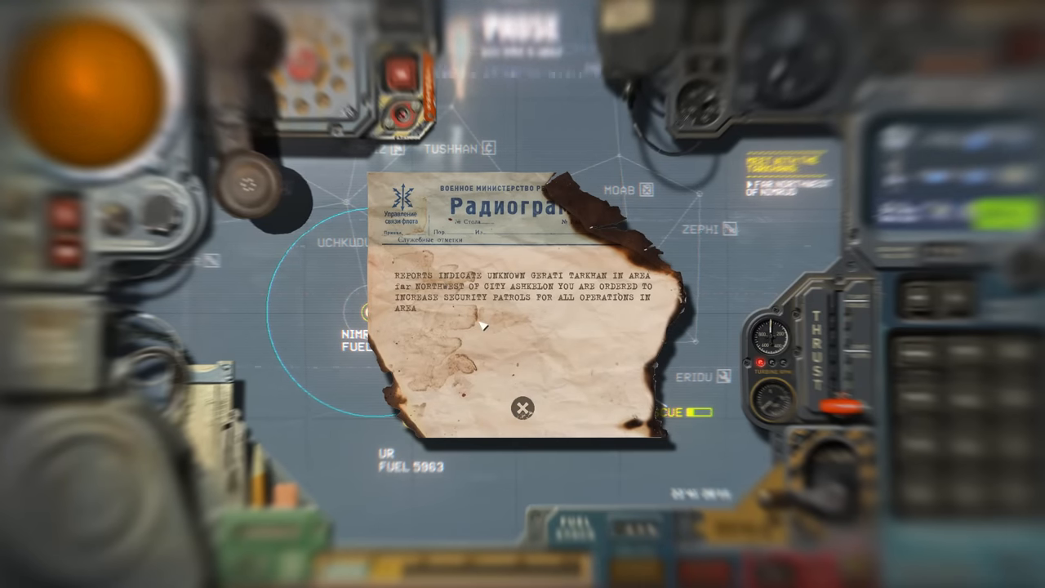
- Dismiss the radiogram warning about the unknown tanker near Ashkelon
click(524, 408)
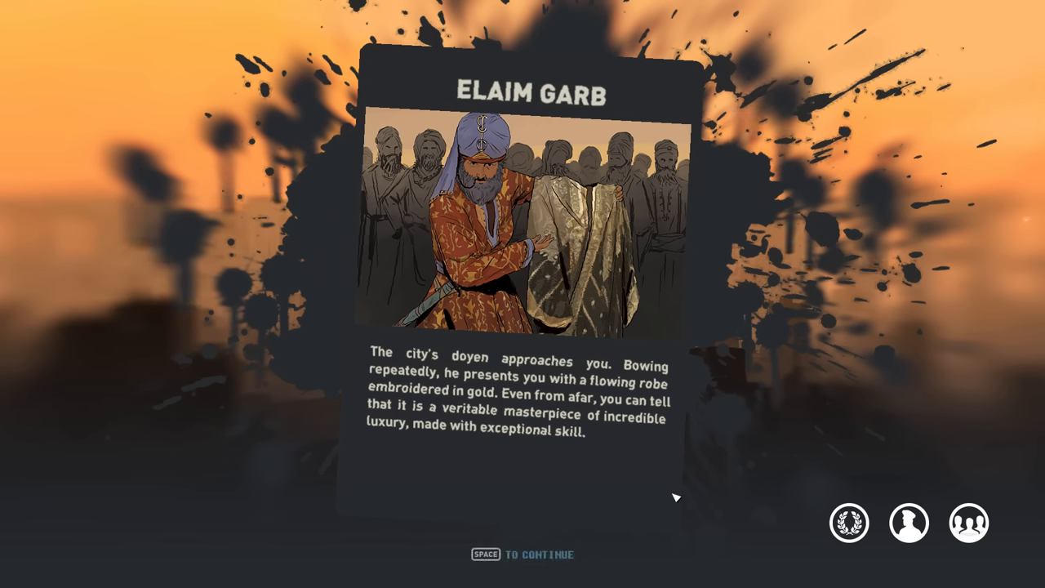
- Advance the Elaim Garb event and choose a response about the doyen's gifted robe
key(space)
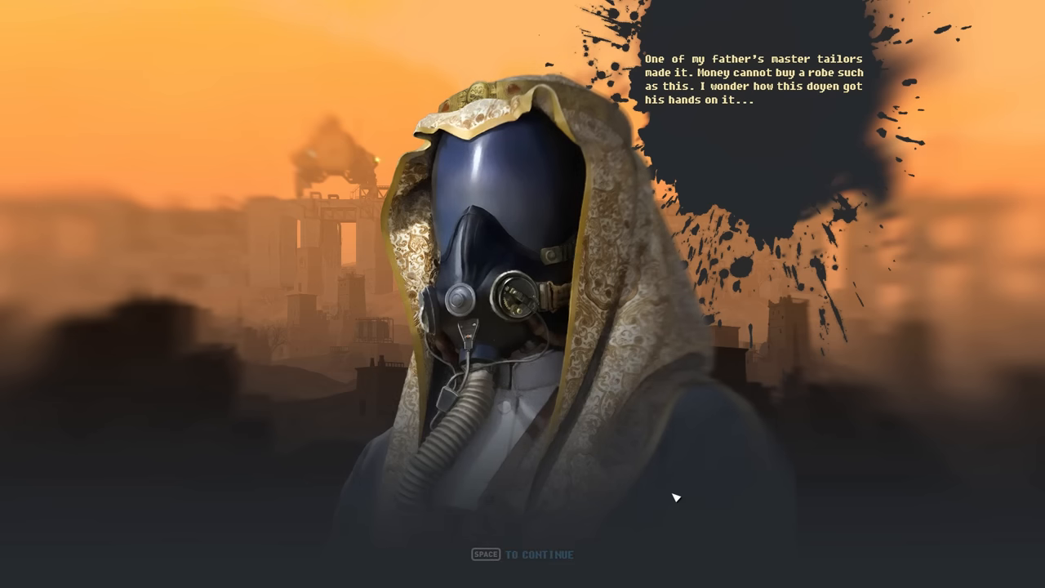
key(space)
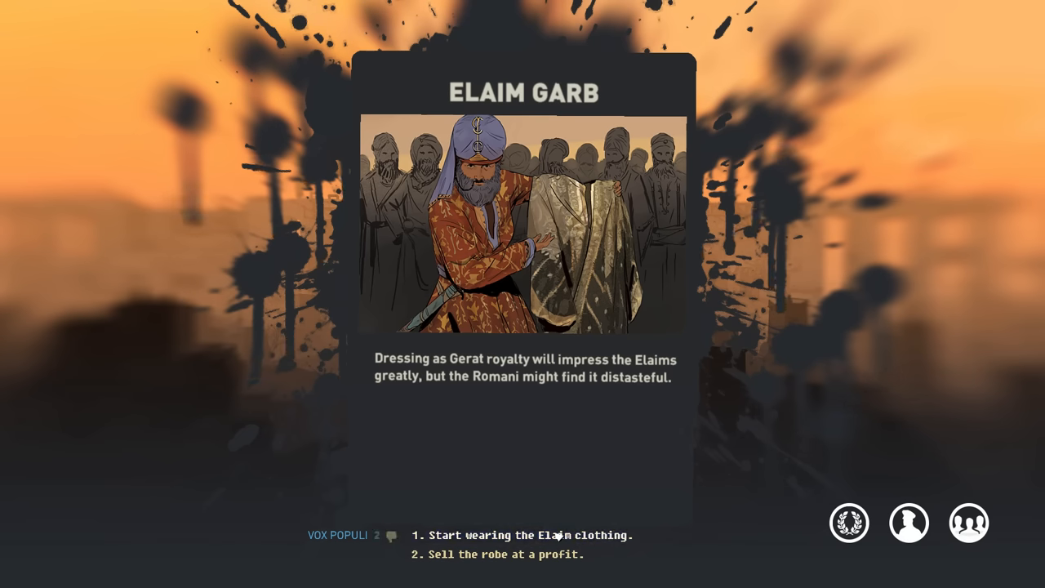
mouse_move(394, 536)
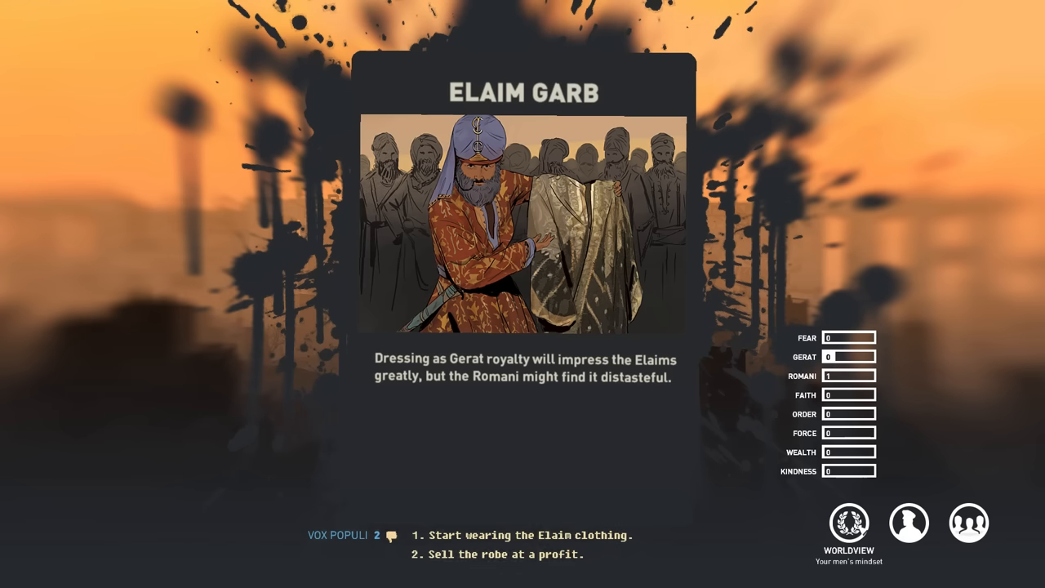
click(523, 536)
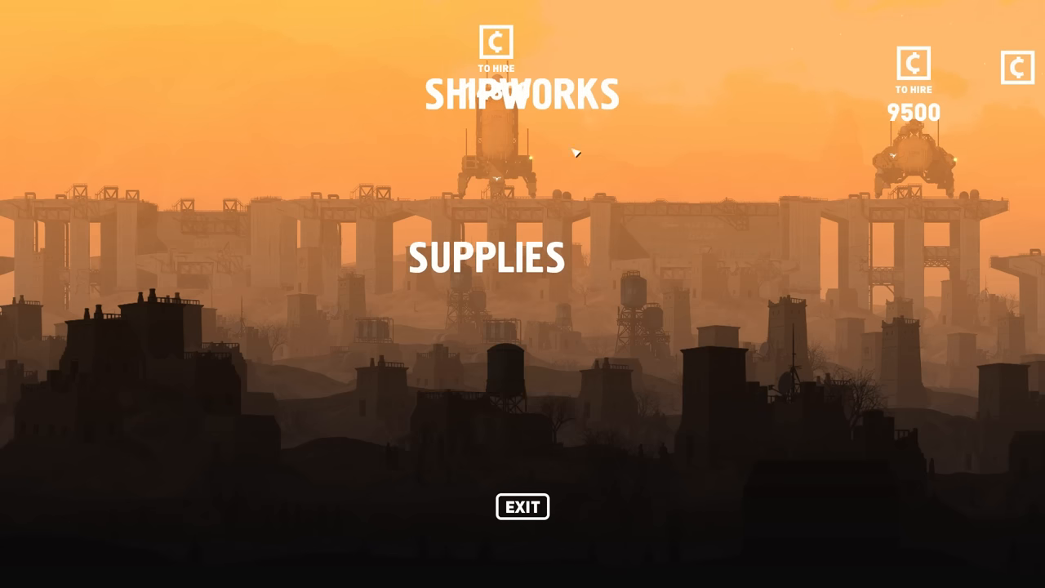
- Check the K9 fleet at the shipworks, then head to the city's supplies
click(523, 93)
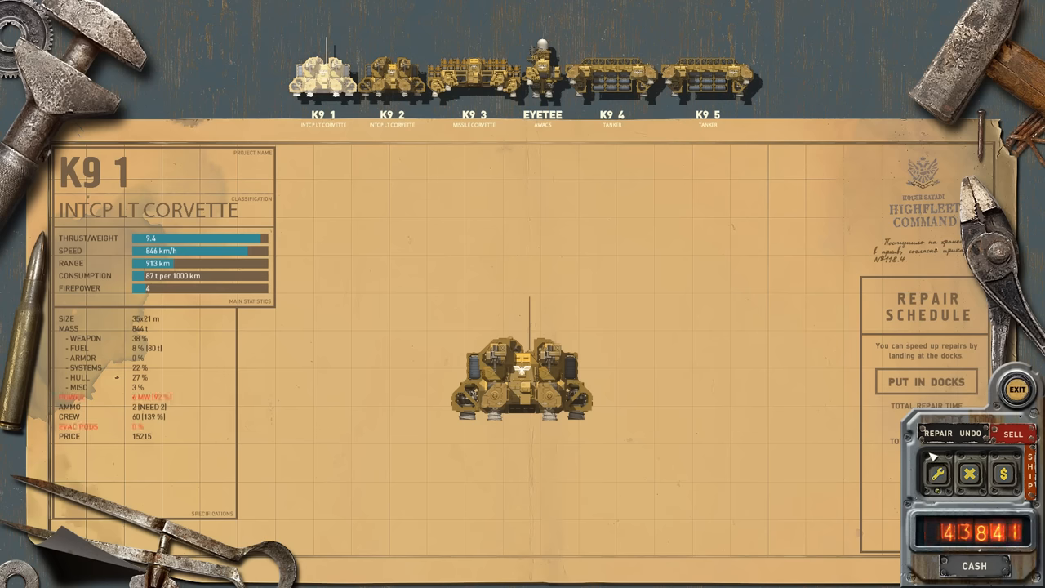
click(392, 74)
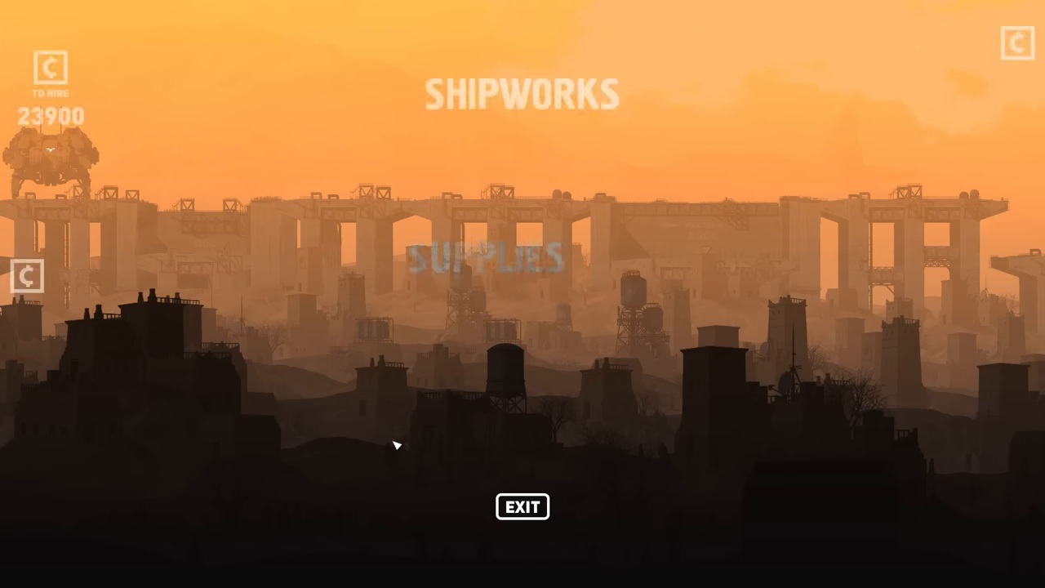
click(523, 505)
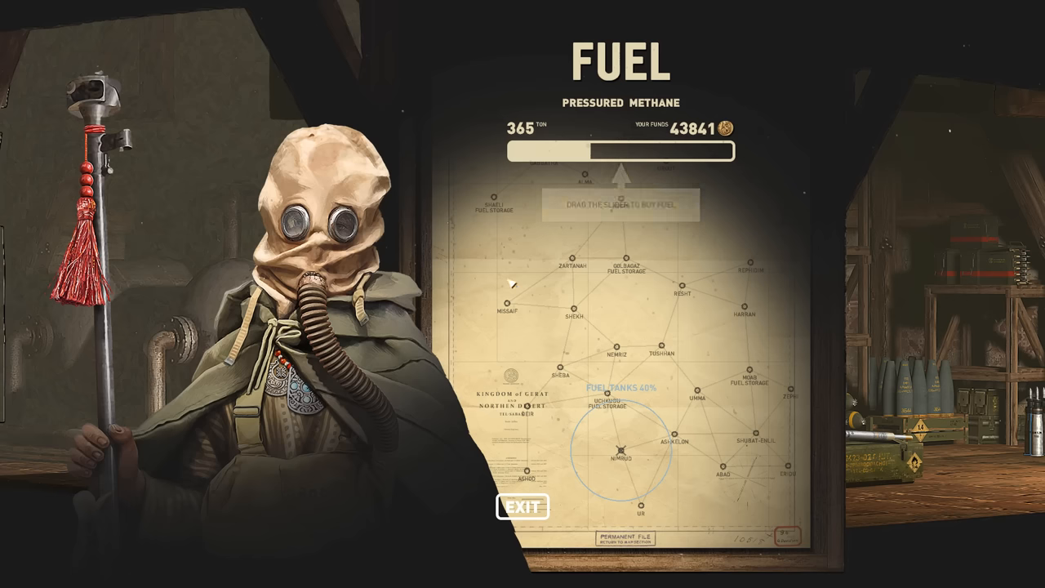
- Buy pressured methane for the fleet at the fuel depot
click(522, 506)
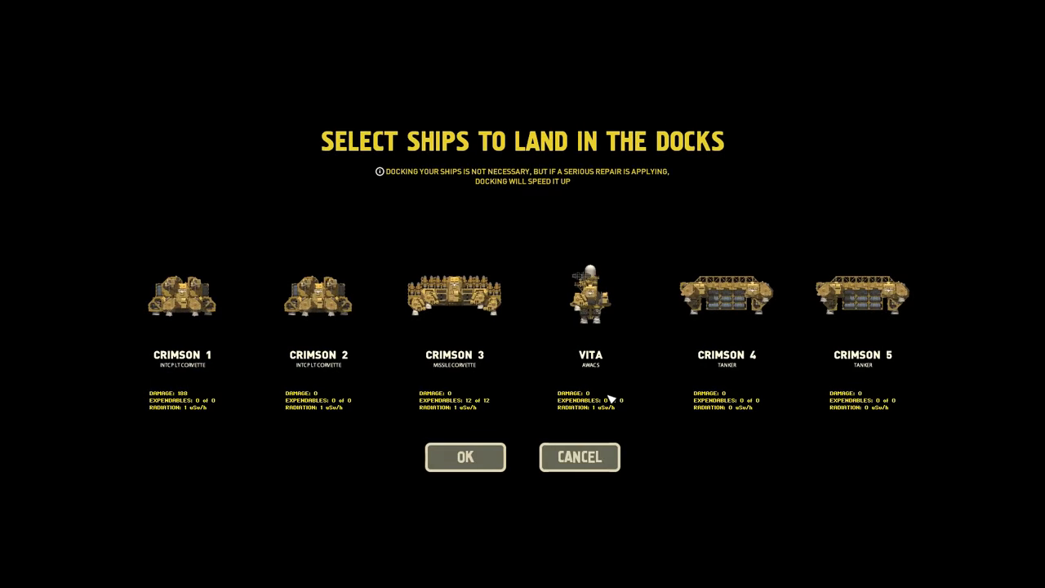
- Land the Crimson ships and Vita in the docks and buy 130mm incendiary shells
click(464, 457)
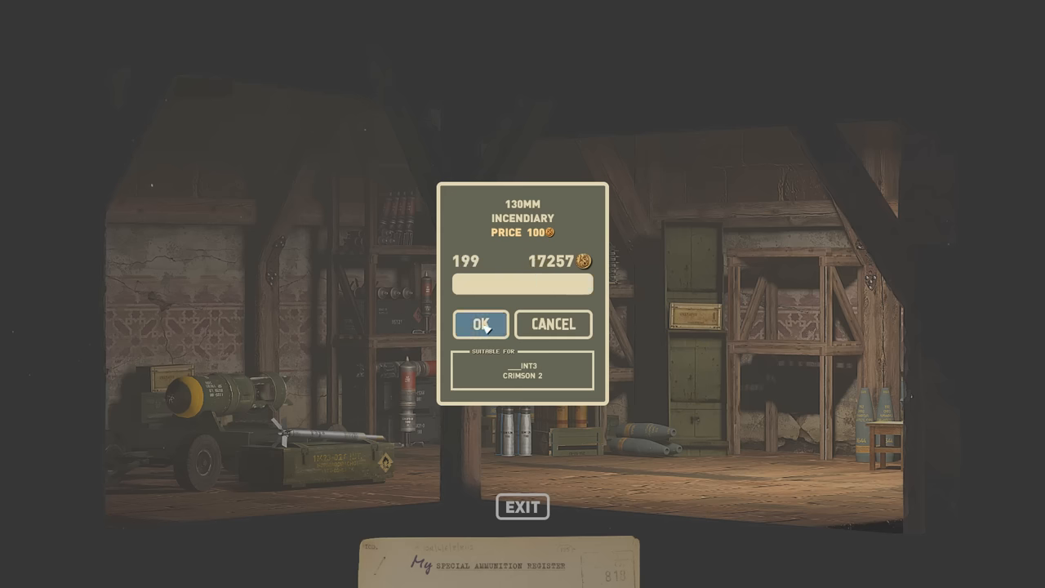
click(480, 323)
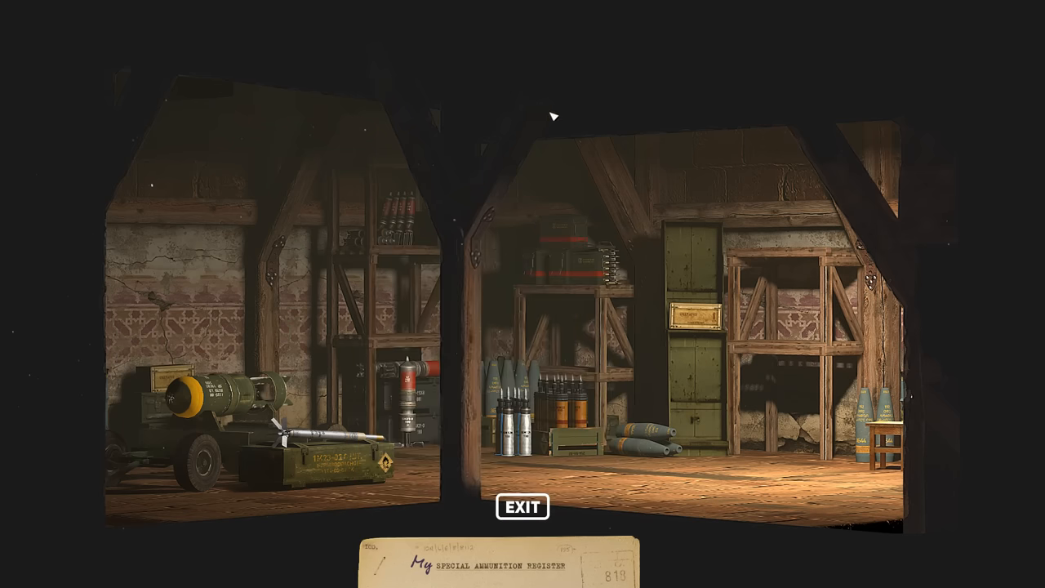
click(521, 506)
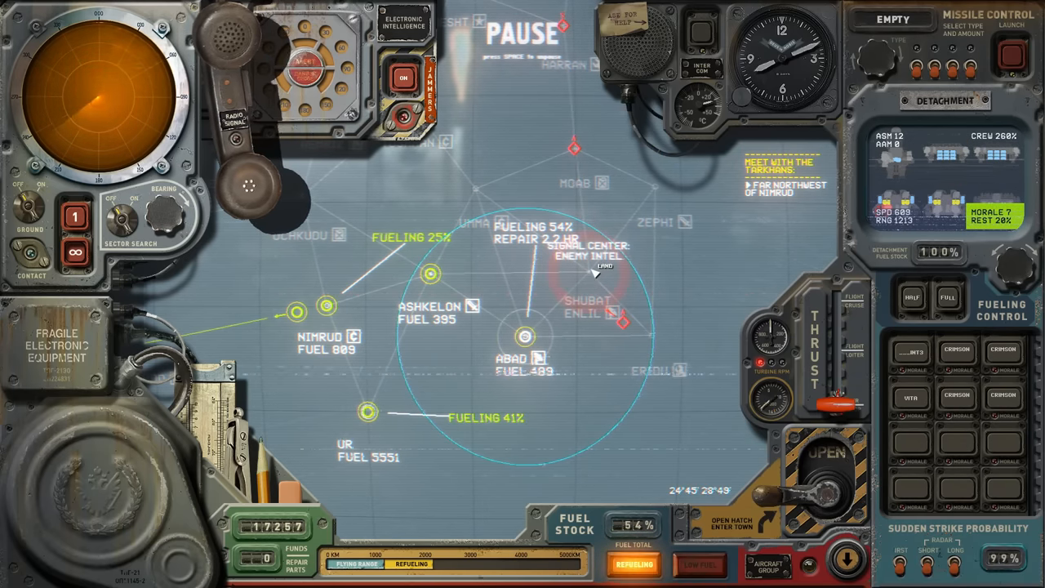
- Resume time so the fleet flies west past Nimrud until an enemy force engages it
key(SPACE)
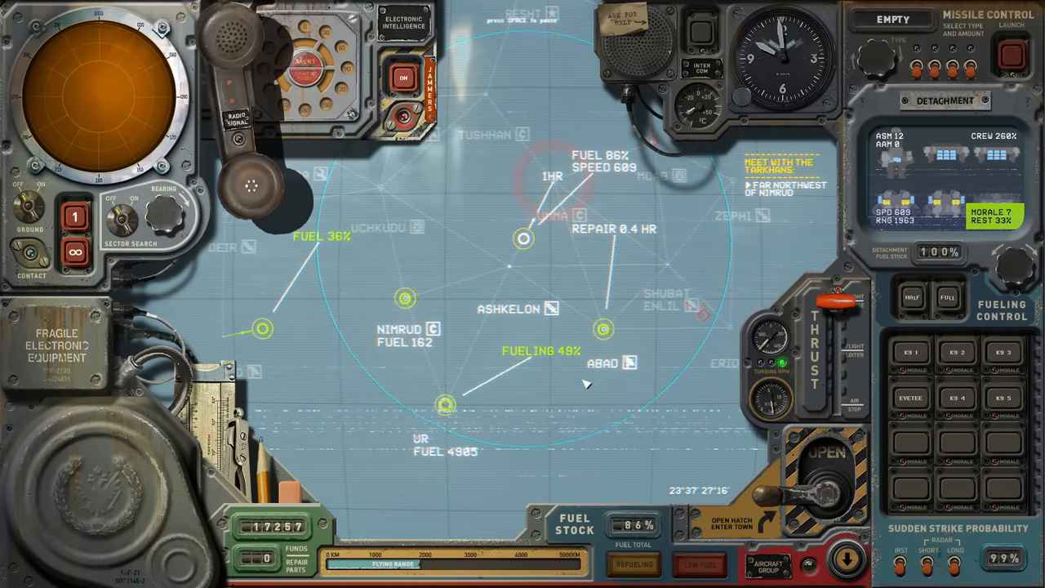
key(space)
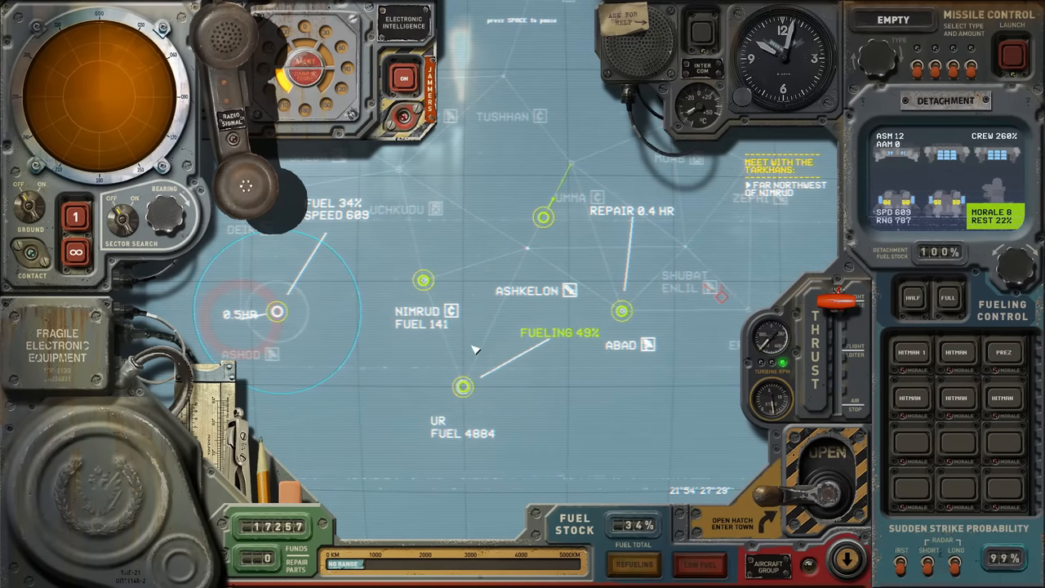
key(space)
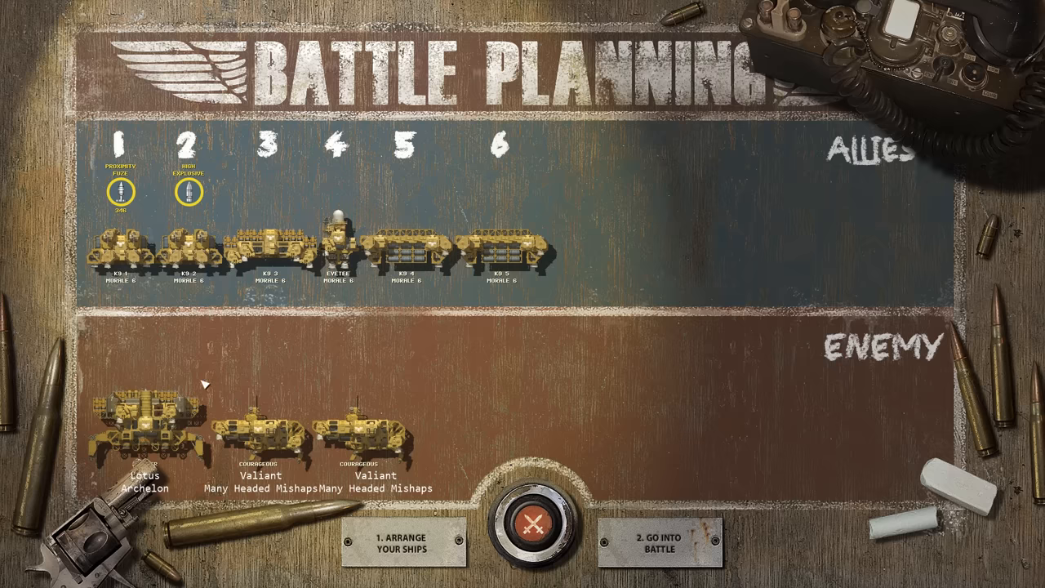
mouse_move(568, 456)
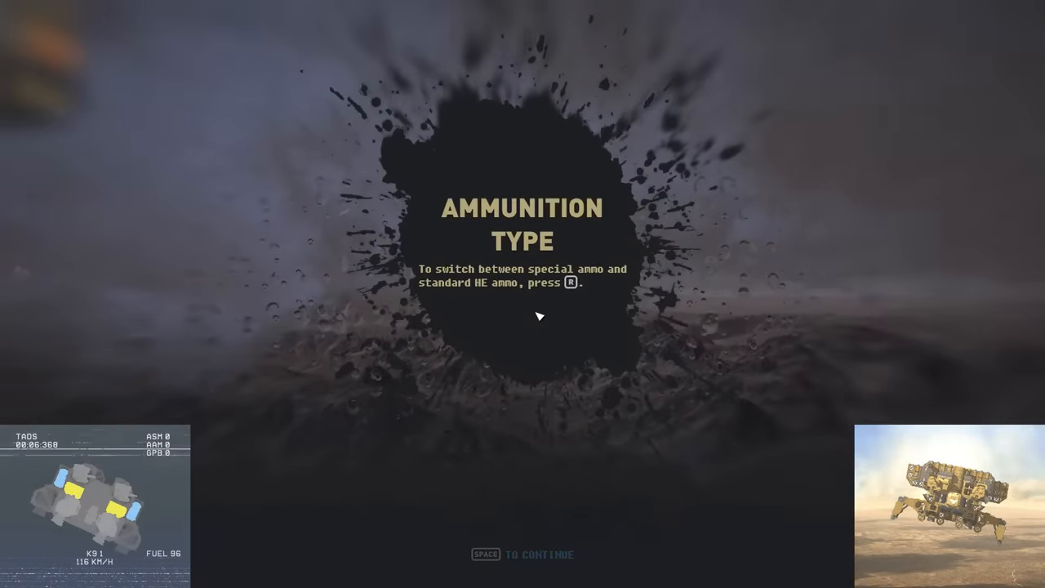
- Dismiss the ammunition and abandon-ship tips while fighting the Ashod garrison
key(space)
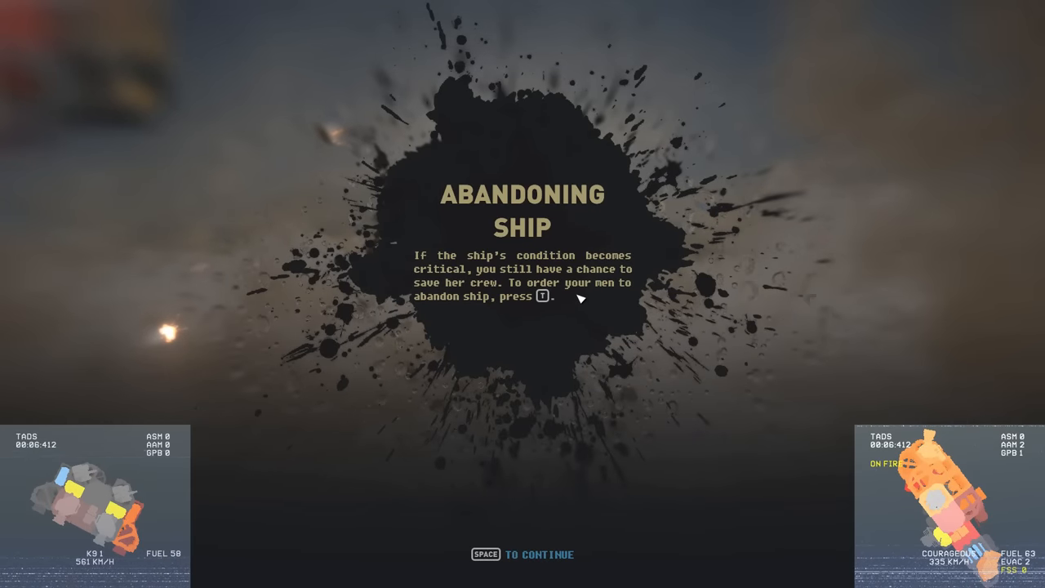
key(space)
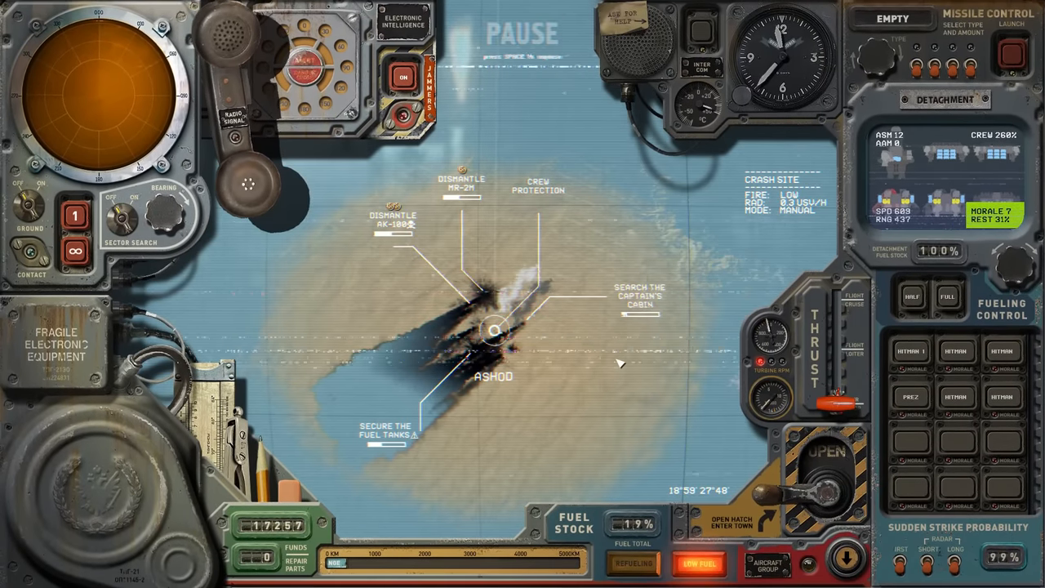
- Search the captain's cabin at the Ashod crash site and move on
click(634, 294)
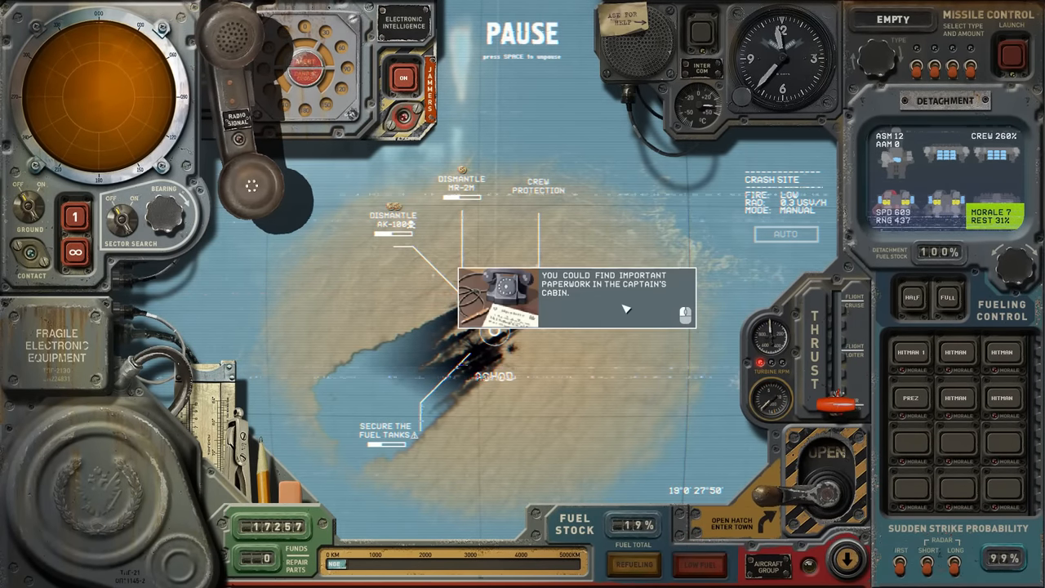
key(space)
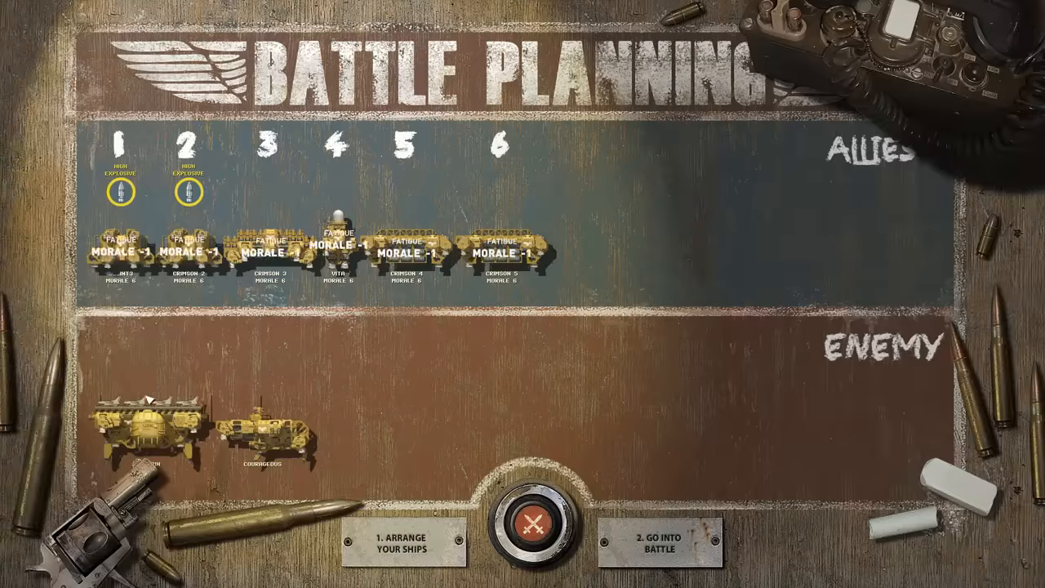
- Launch the battle against the two enemy ships from Battle Planning
click(667, 545)
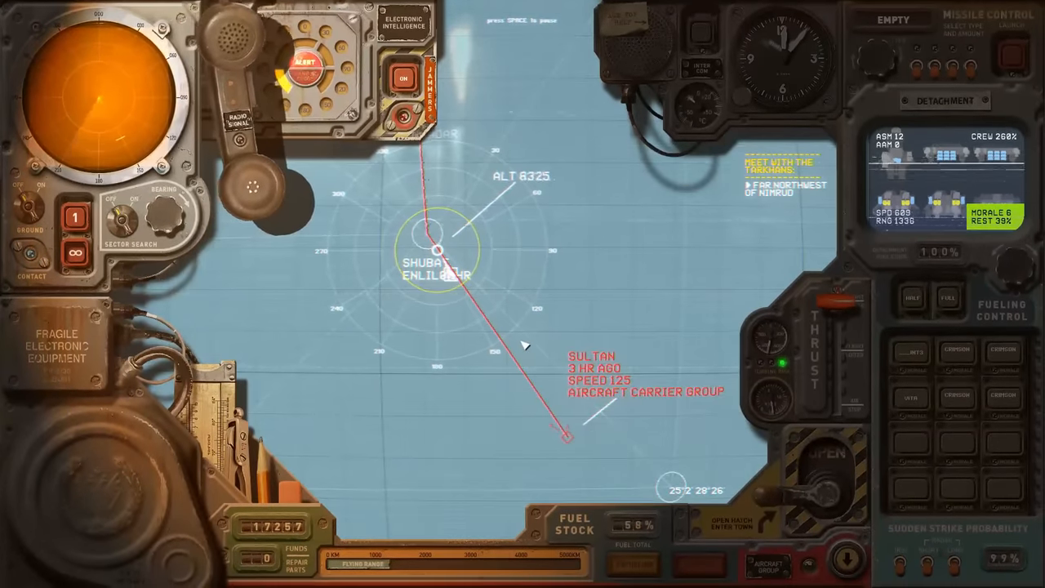
- Advance through the admiral's alerted-garrisons warning back to the strategic map
key(space)
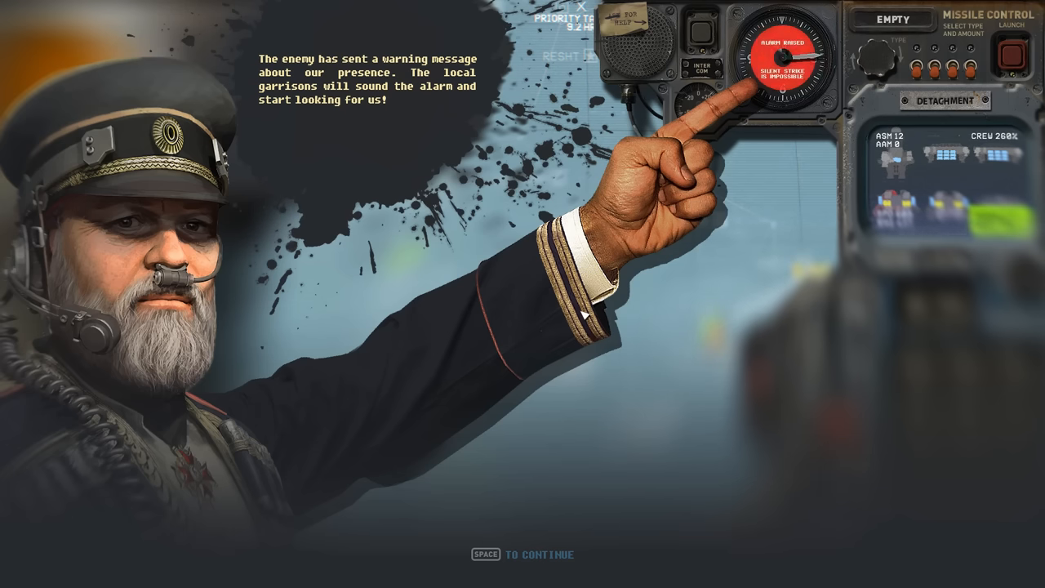
key(space)
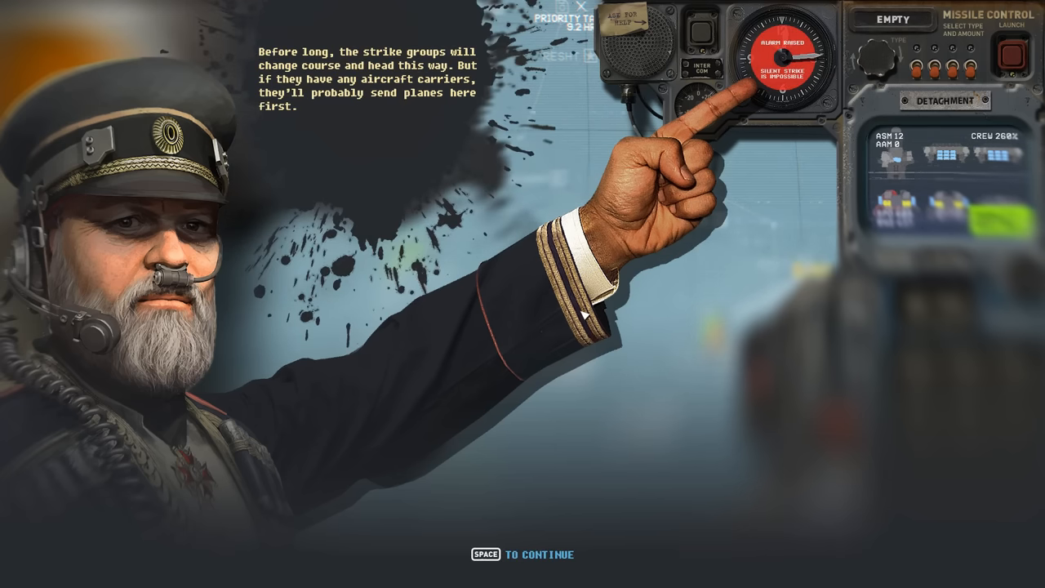
key(space)
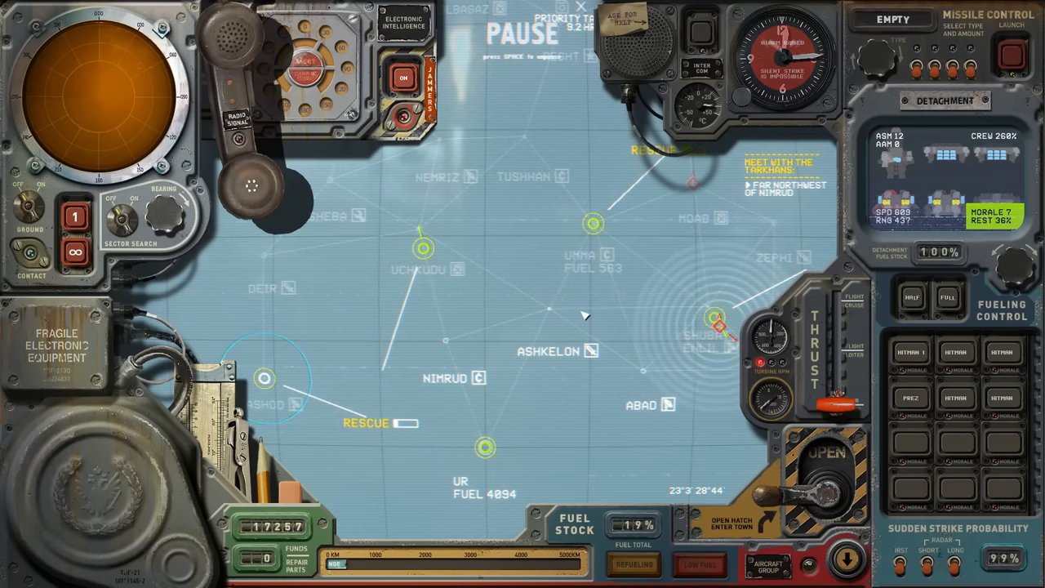